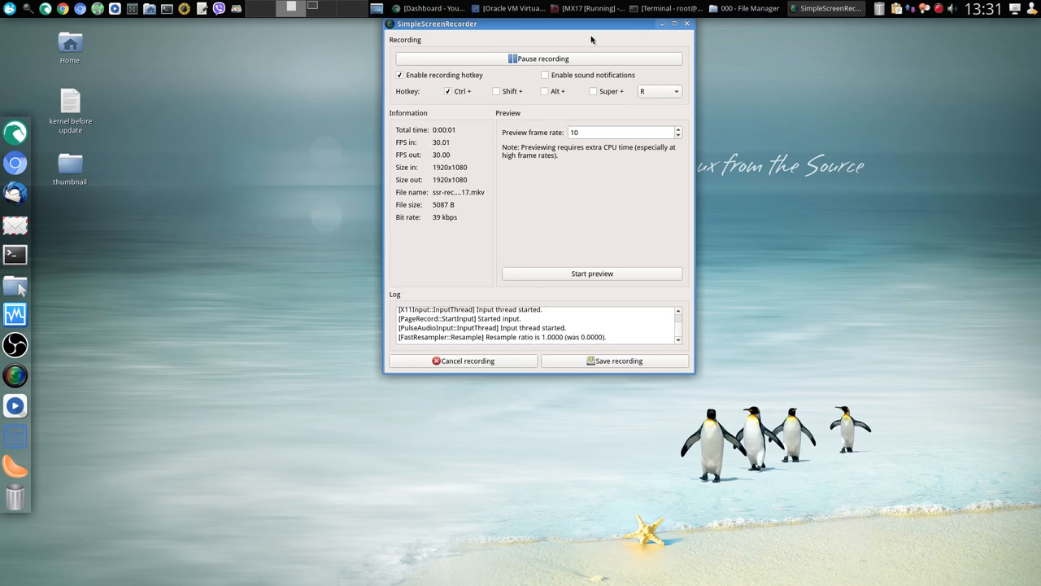
Minimise the SimpleScreenRecorder window to the taskbar while recording continues.
click(674, 22)
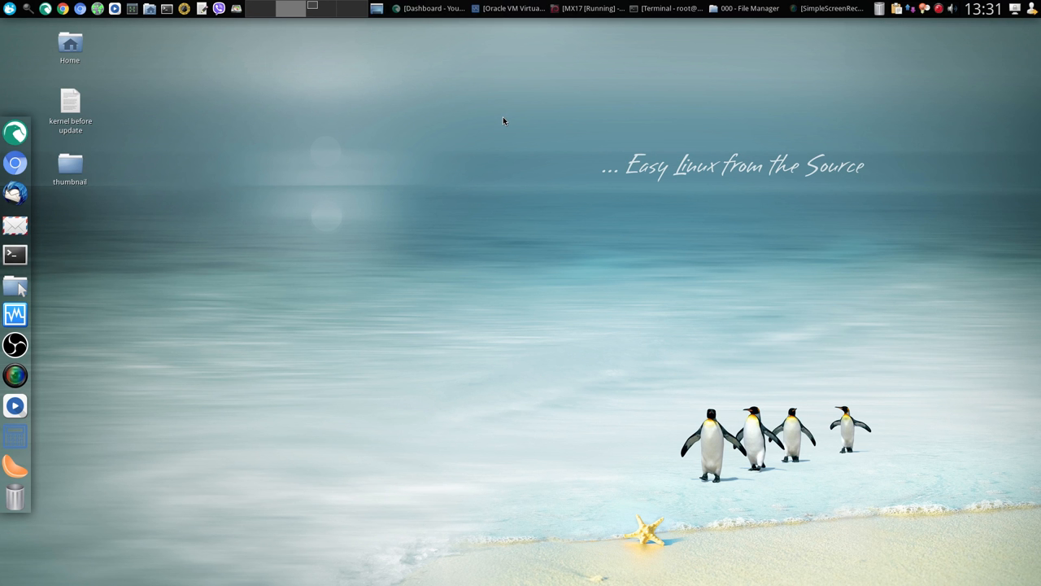
mouse_move(488, 73)
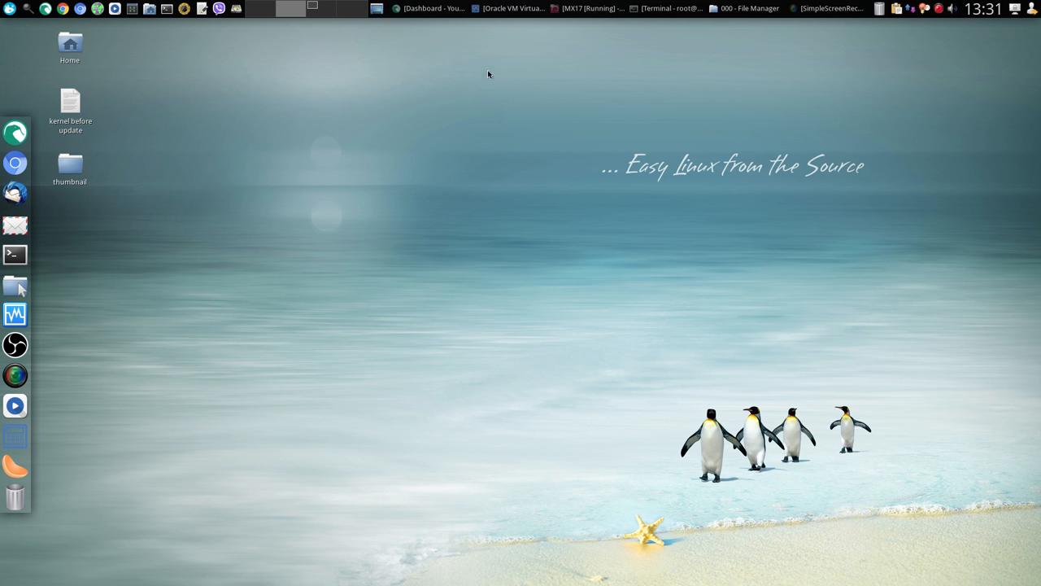
mouse_move(438, 98)
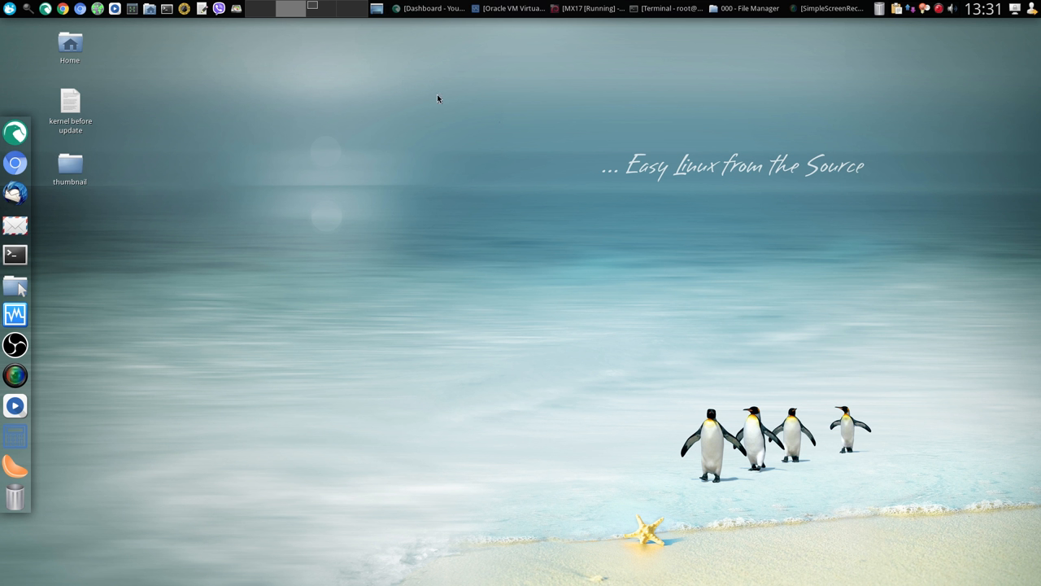
mouse_move(459, 98)
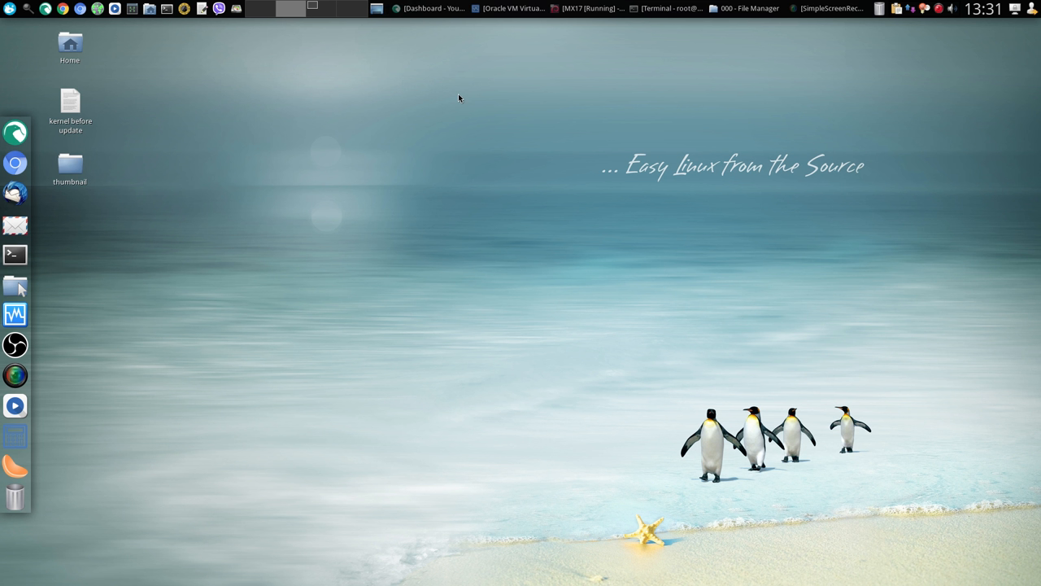
mouse_move(657, 74)
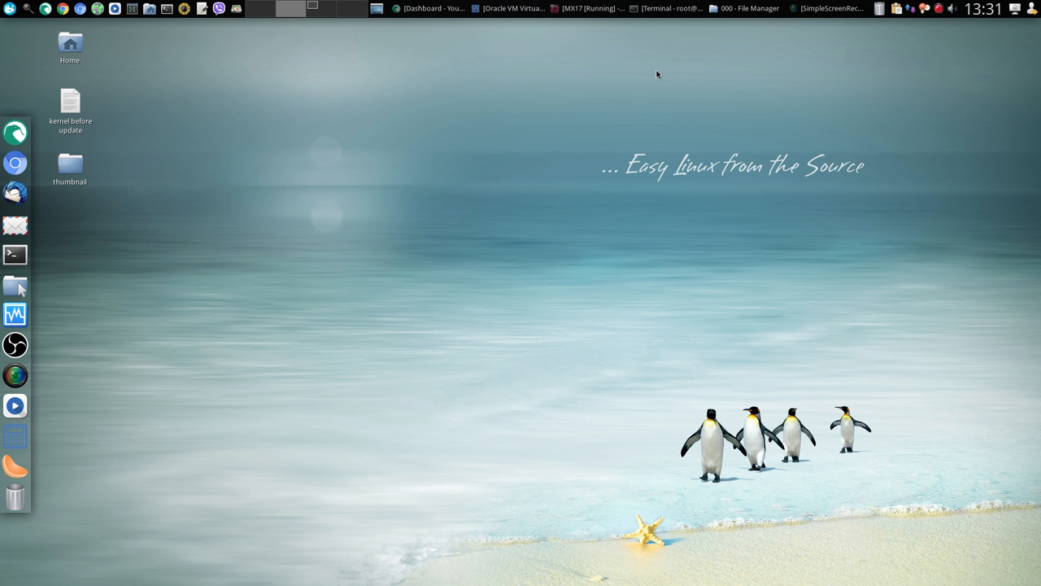
mouse_move(622, 35)
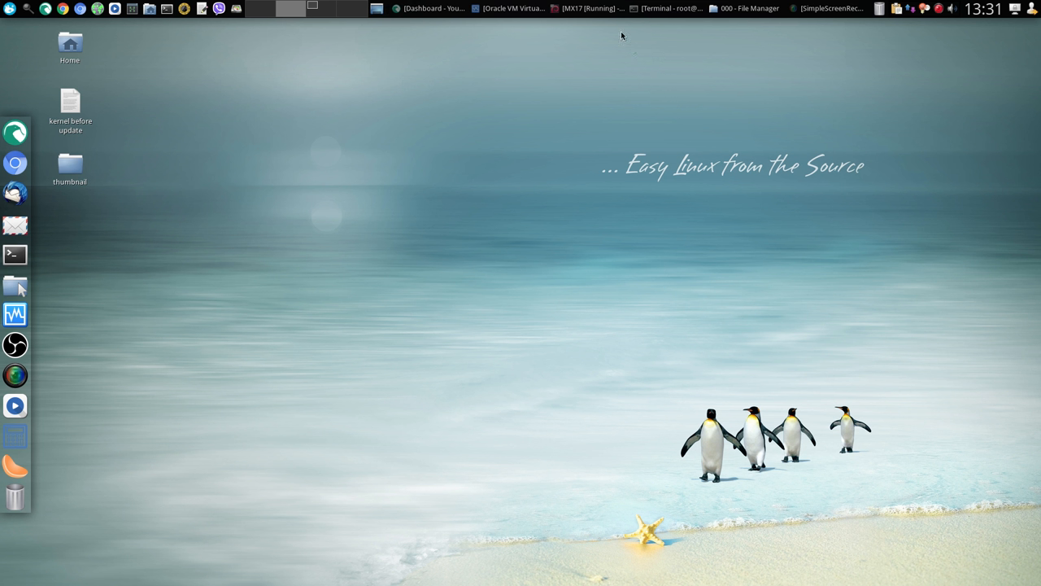
mouse_move(550, 96)
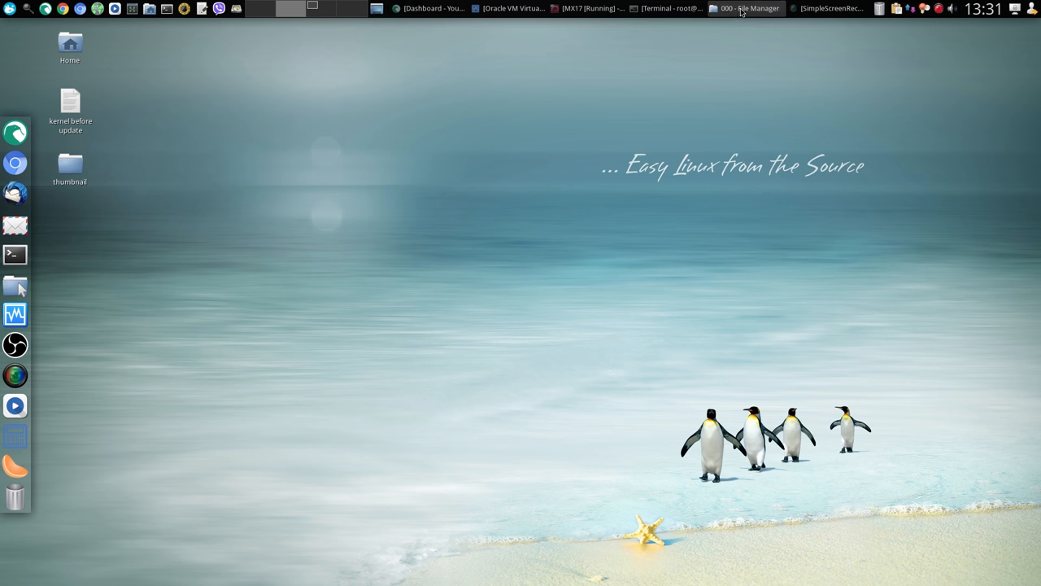
Bring the '000' File Manager window and the root terminal in /home/dirk/000 forward.
click(744, 9)
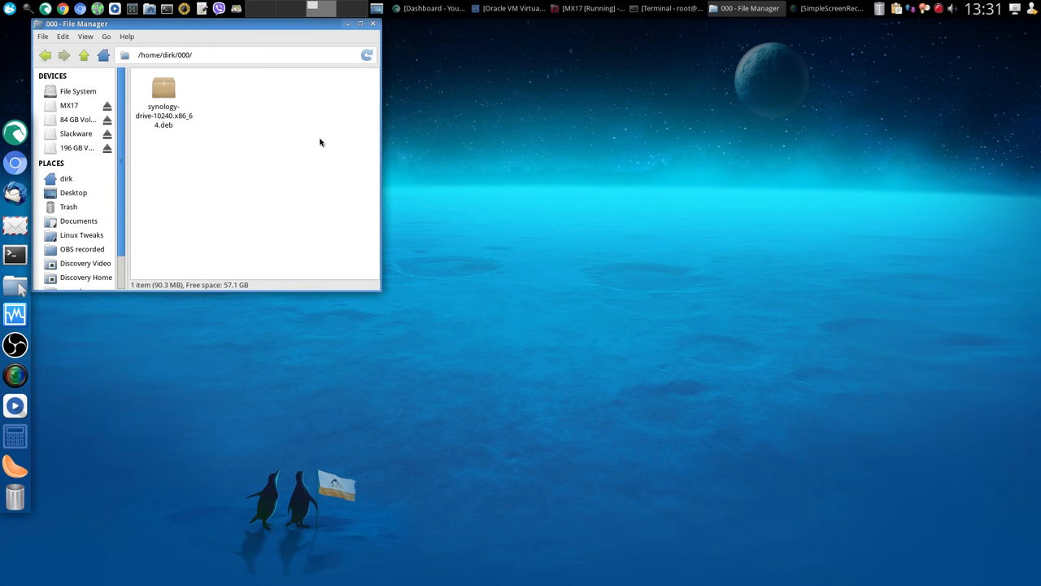
mouse_move(194, 147)
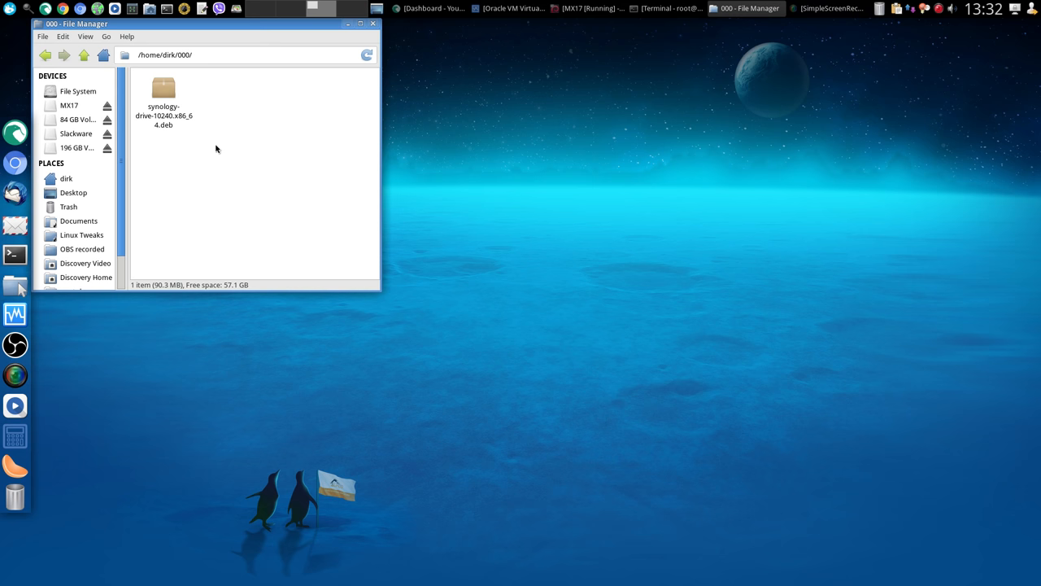
mouse_move(383, 46)
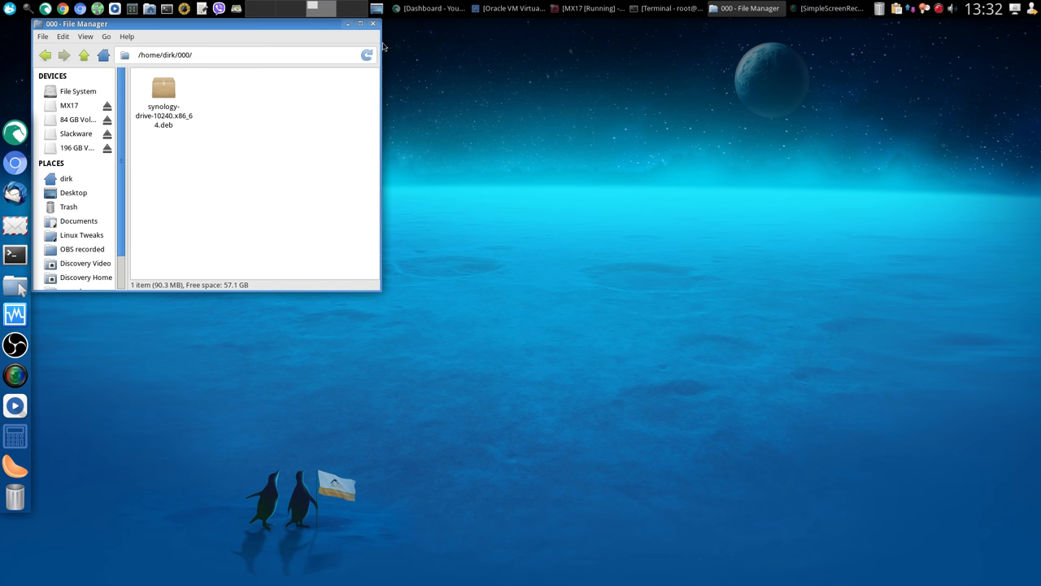
click(671, 8)
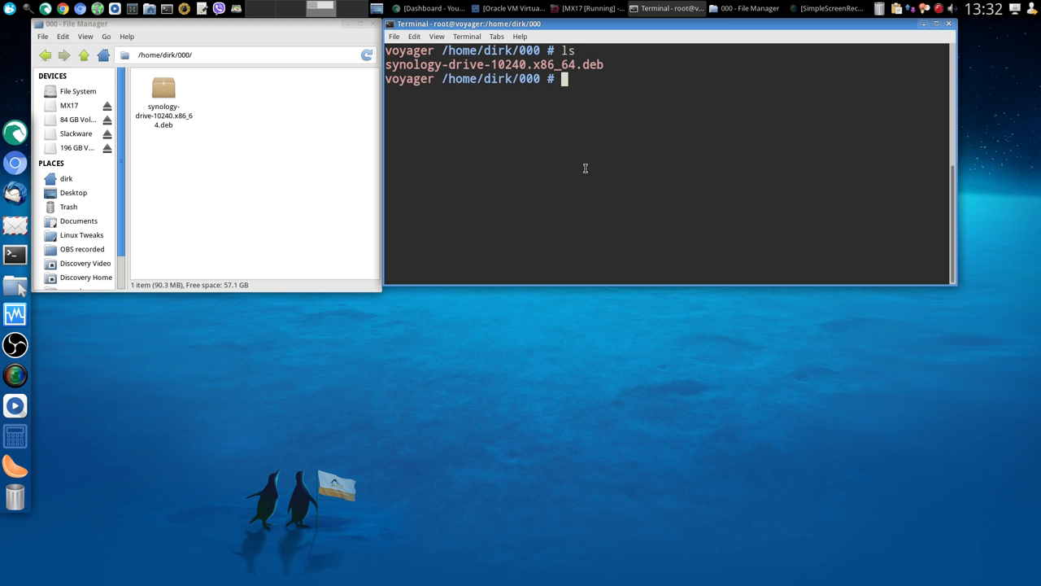
Clear the terminal and run 'ar -x synology-drive-10240.x86_64.deb' to unpack the package.
text(clear)
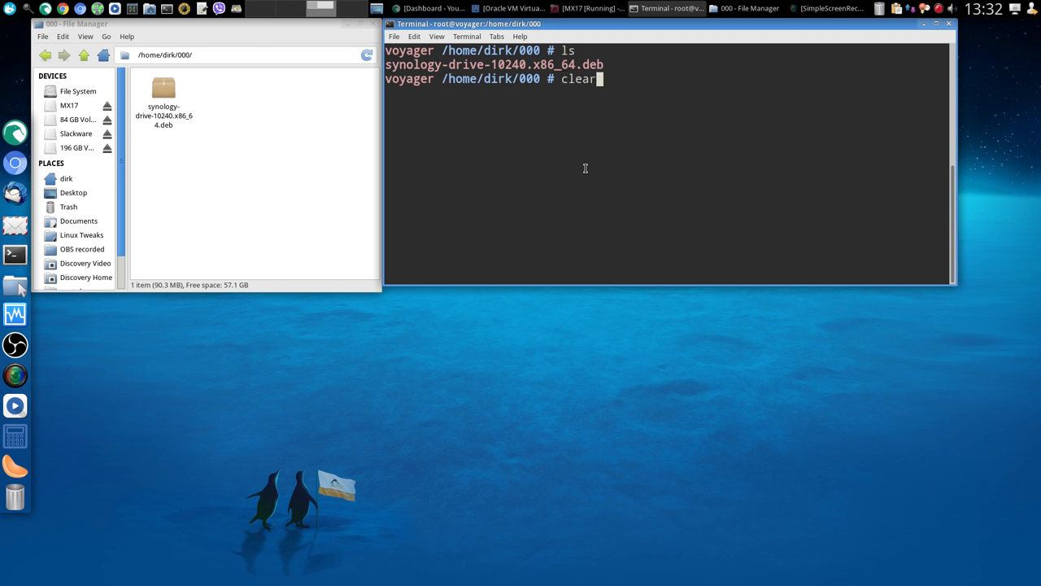
text(ar -x synology-drive-10240.x86_64.deb)
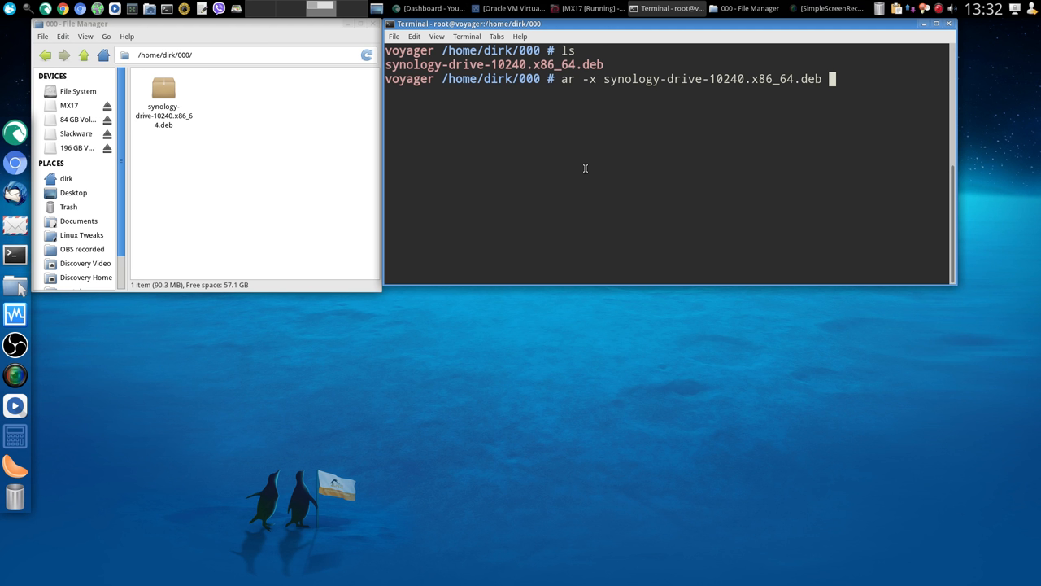
key(BackSpace)
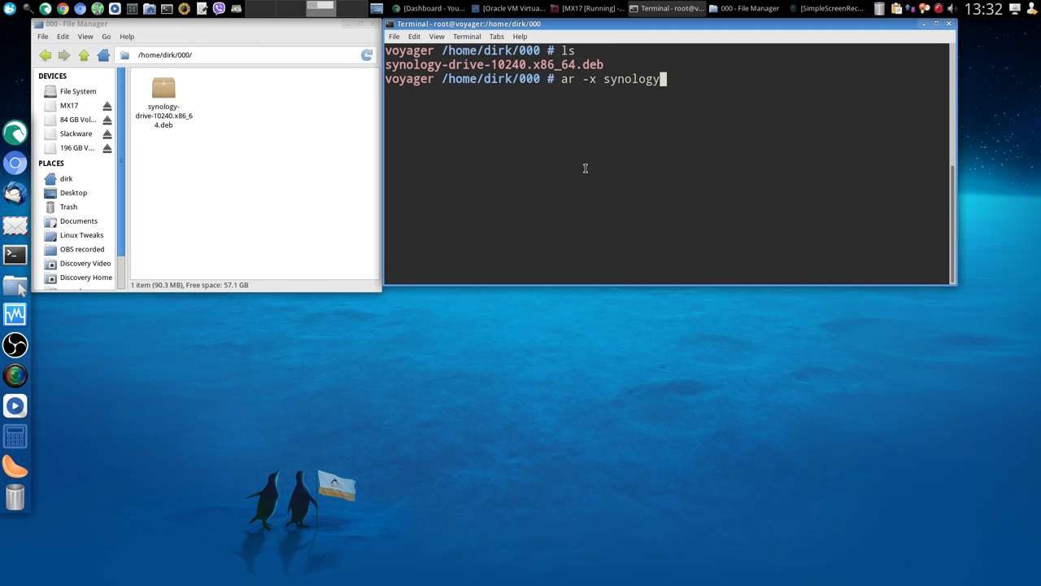
key(BackSpace)
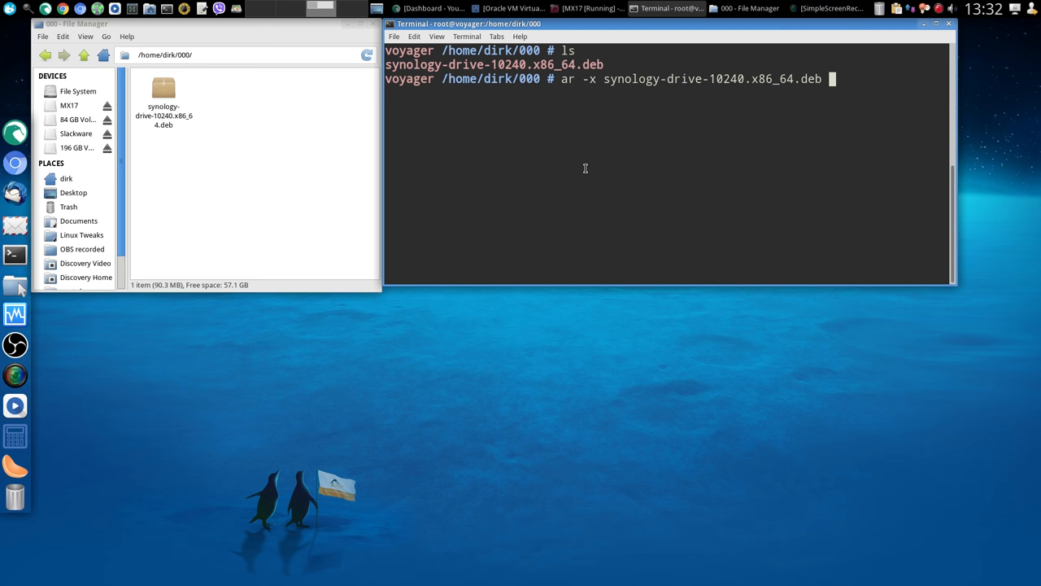
key(Return)
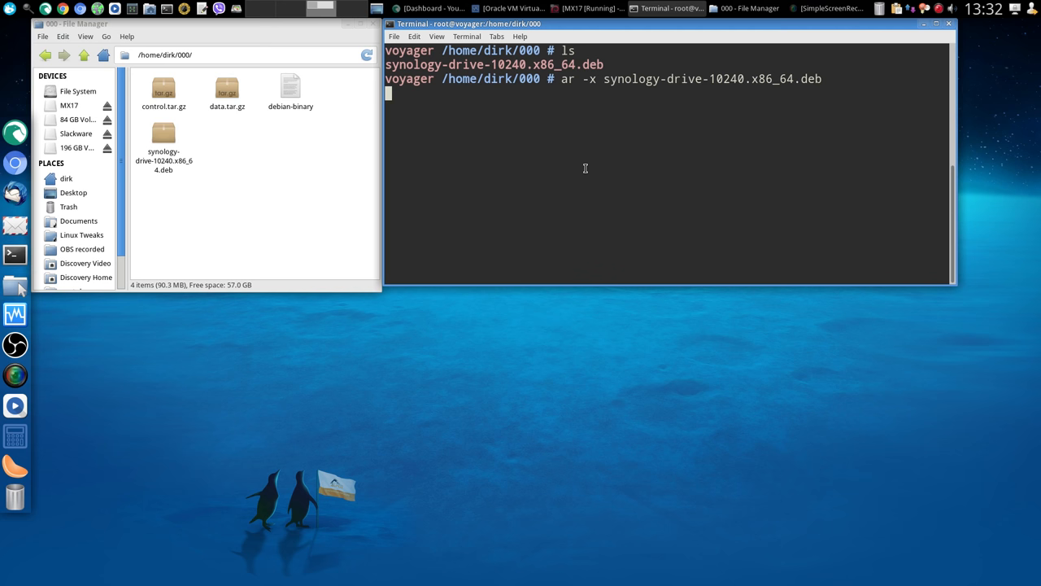
key(Return)
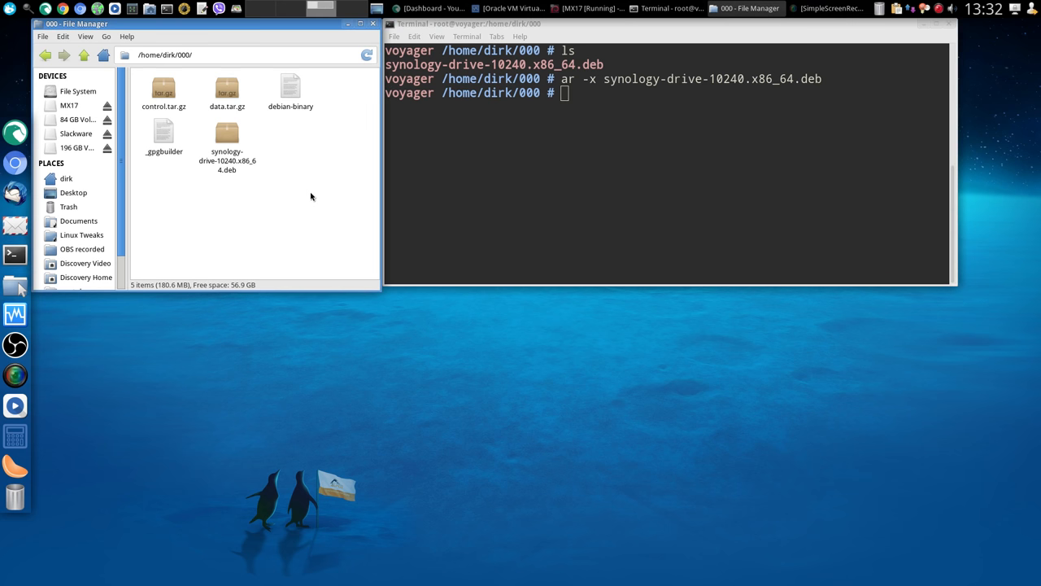
Decompress control.tar.gz into control.tar and briefly inspect it in xarchiver.
click(163, 89)
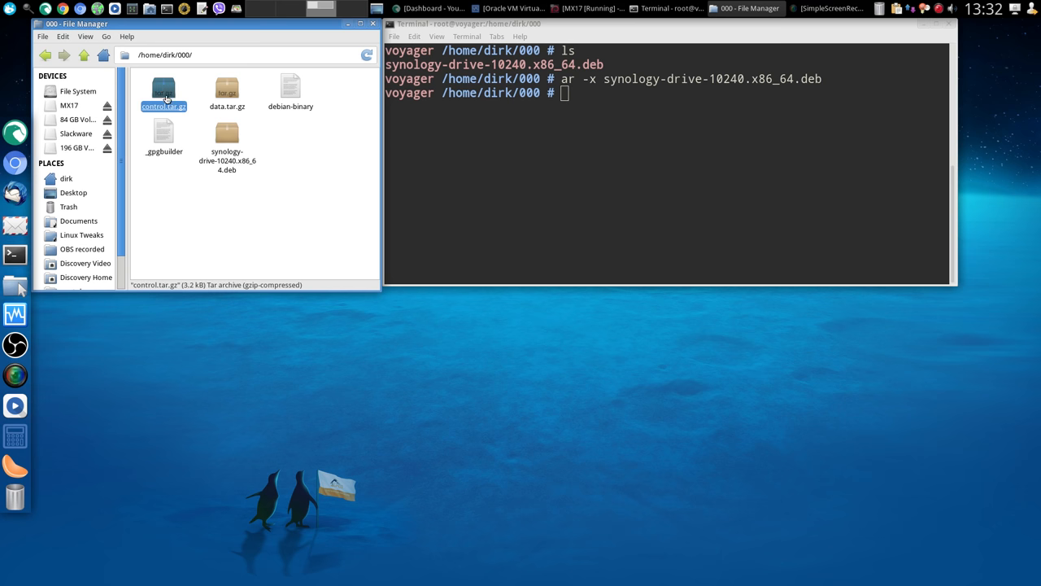
double_click(163, 89)
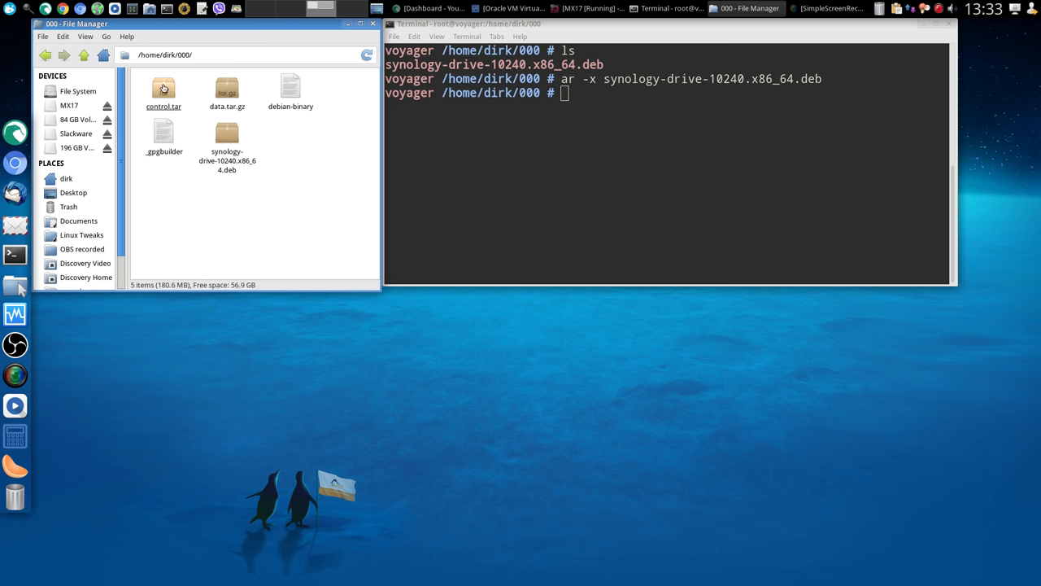
double_click(163, 90)
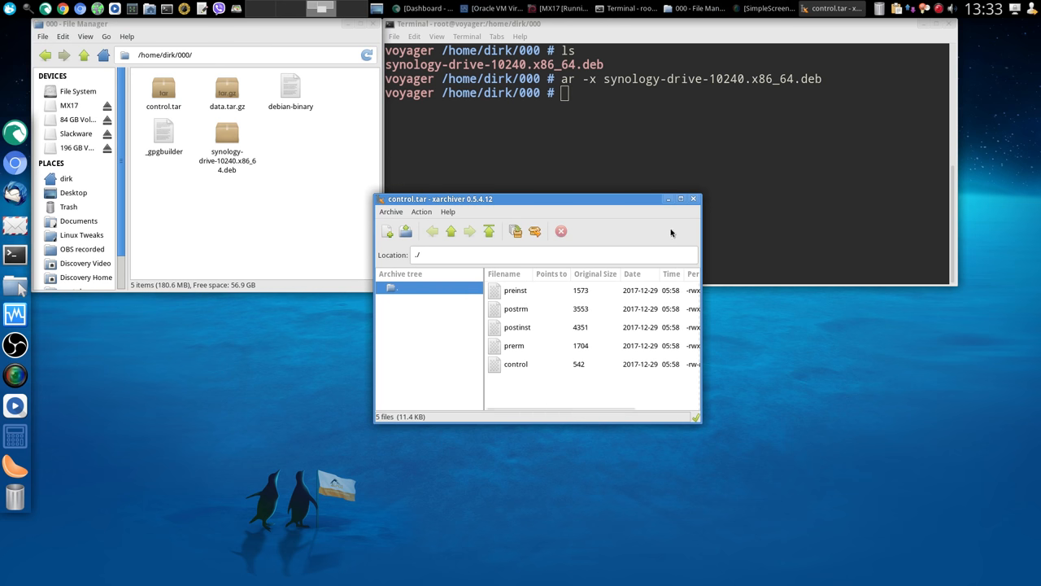
click(693, 199)
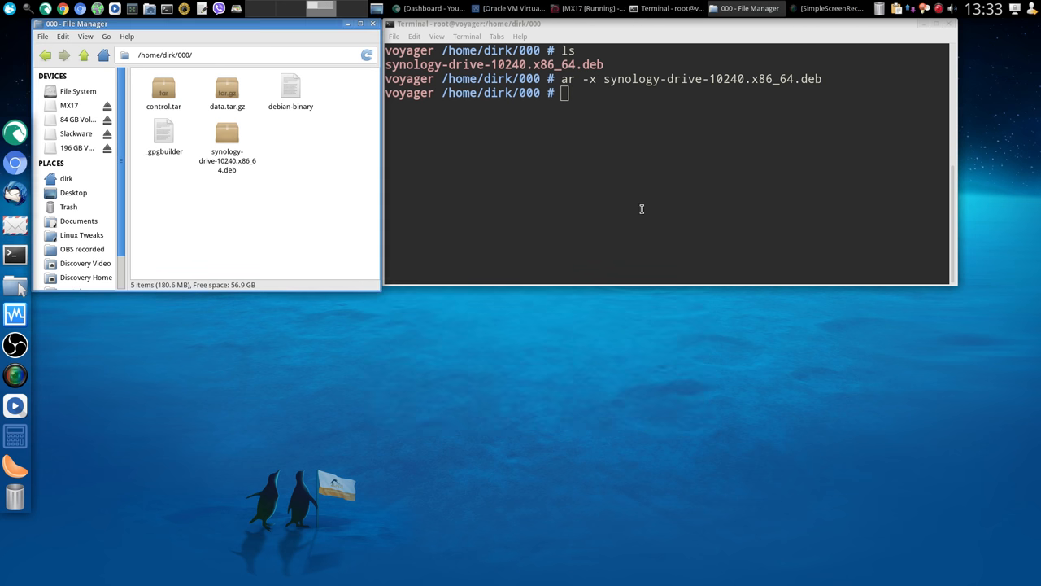
mouse_move(273, 157)
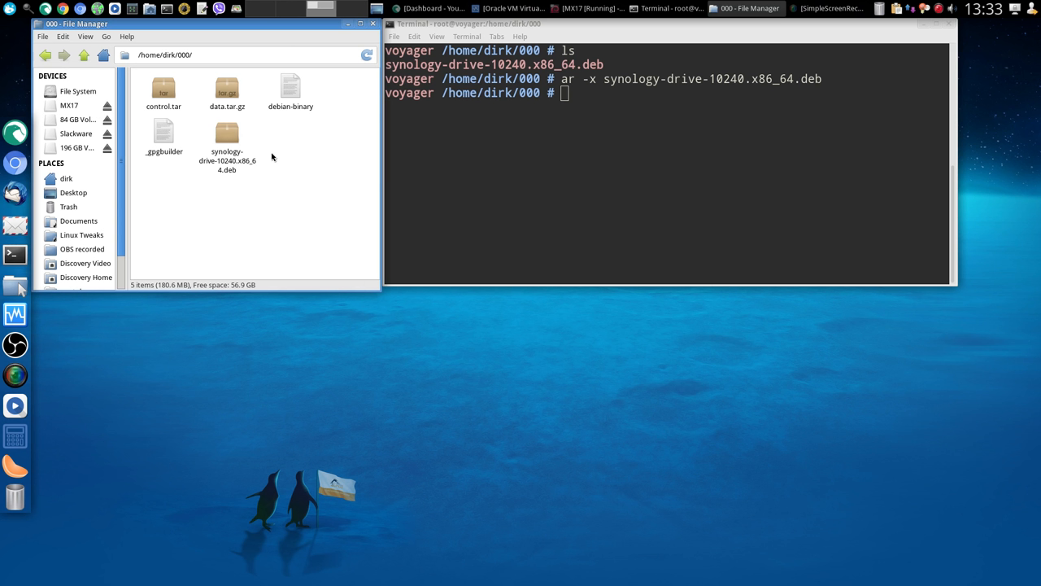
Permanently delete control.tar, _gpgbuilder and debian-binary, then decompress data.tar.gz.
click(227, 88)
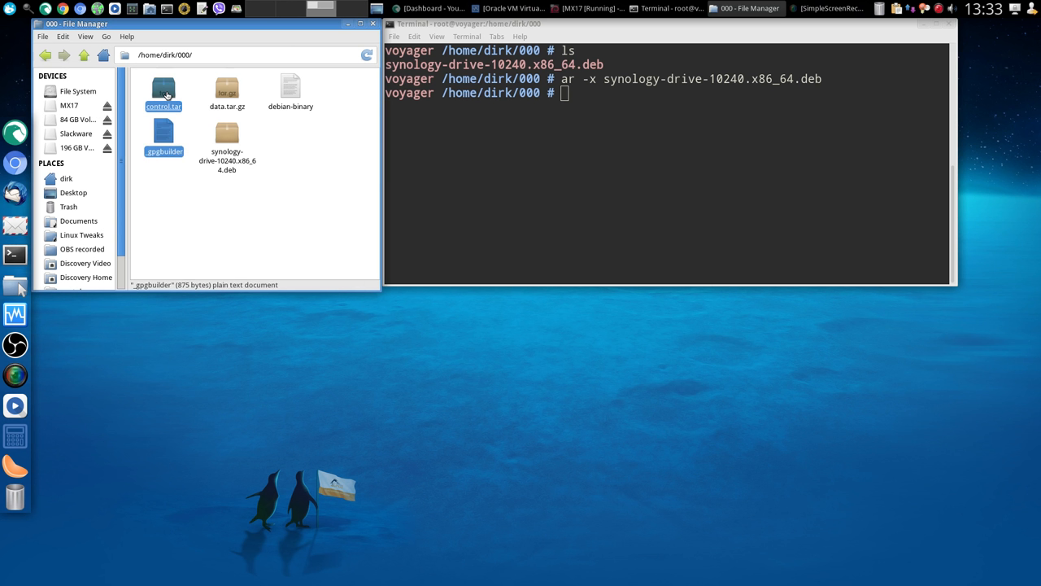
click(290, 88)
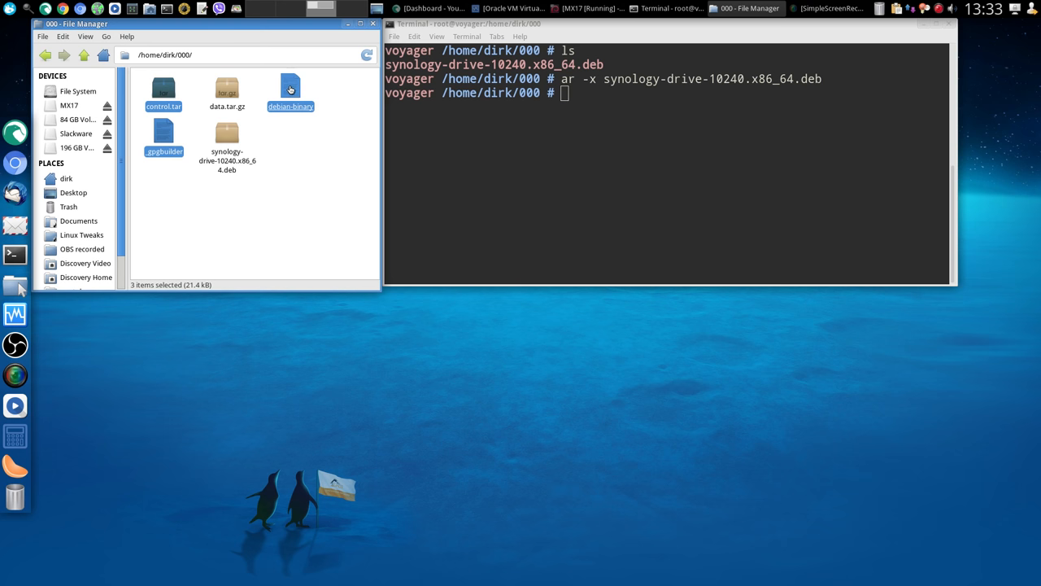
right_click(291, 88)
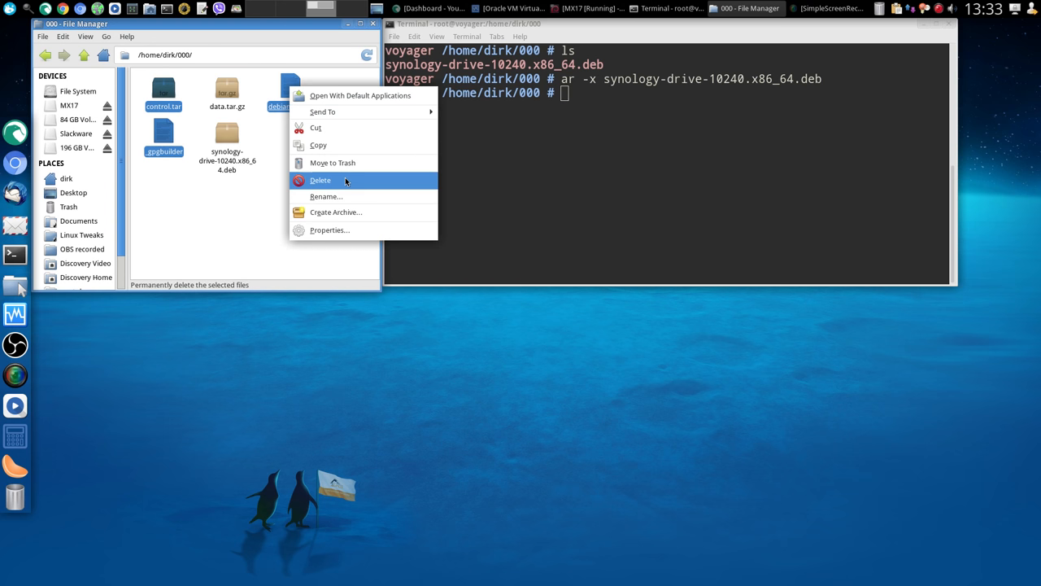
click(320, 179)
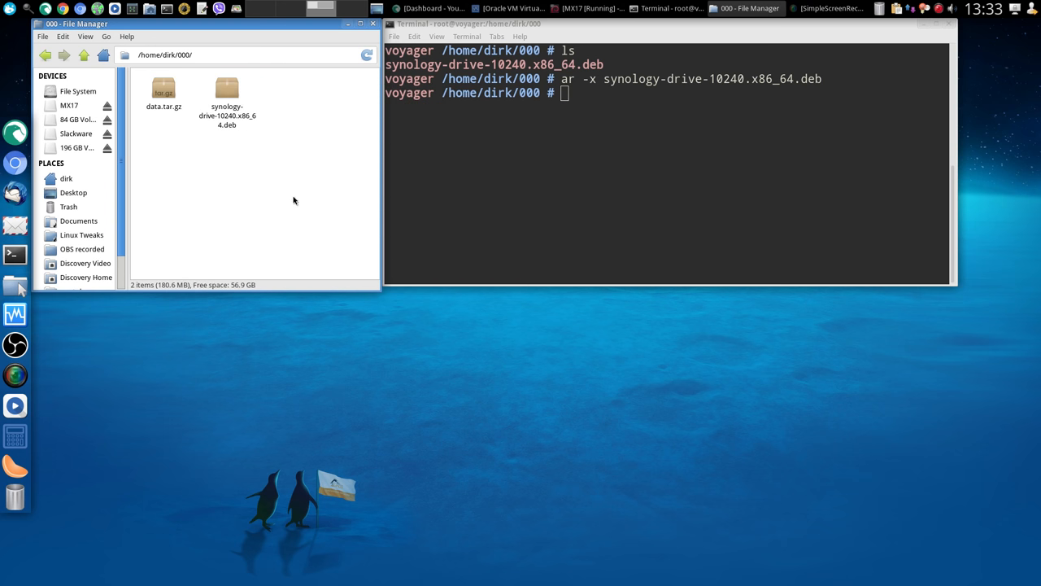
double_click(164, 90)
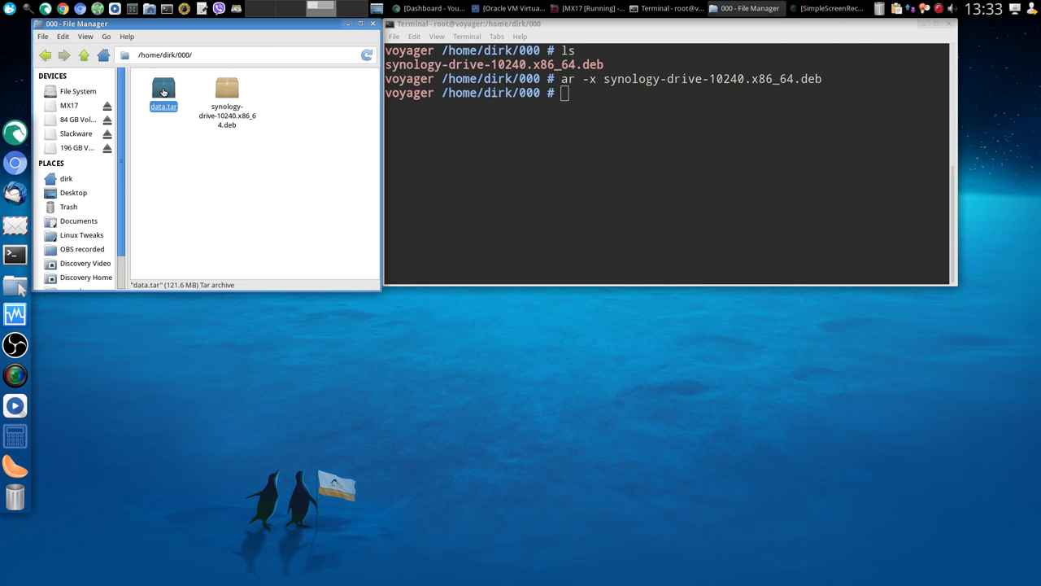
Open data.tar in xarchiver and expand its opt and usr folders.
double_click(163, 90)
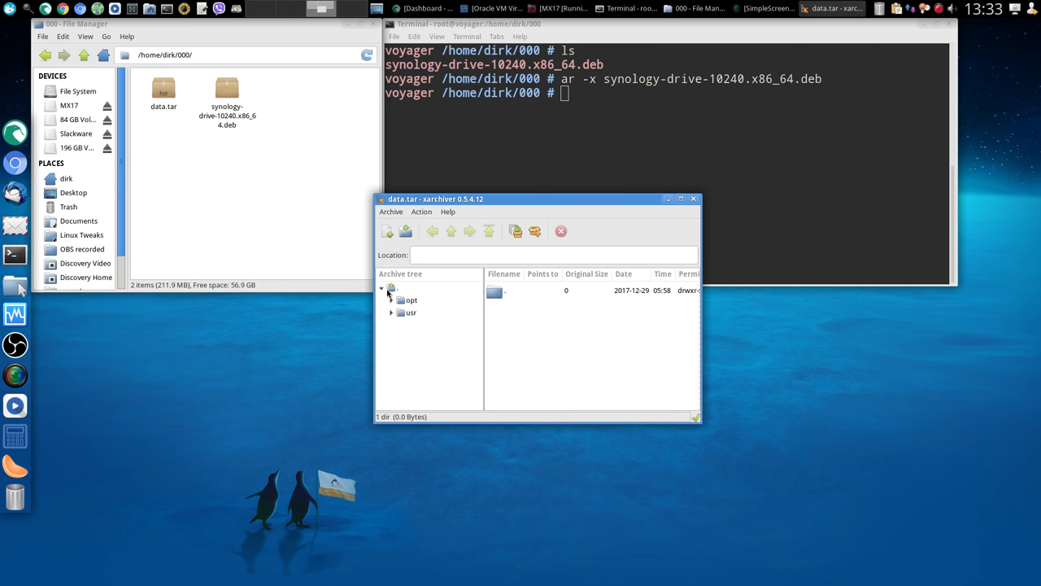
click(393, 288)
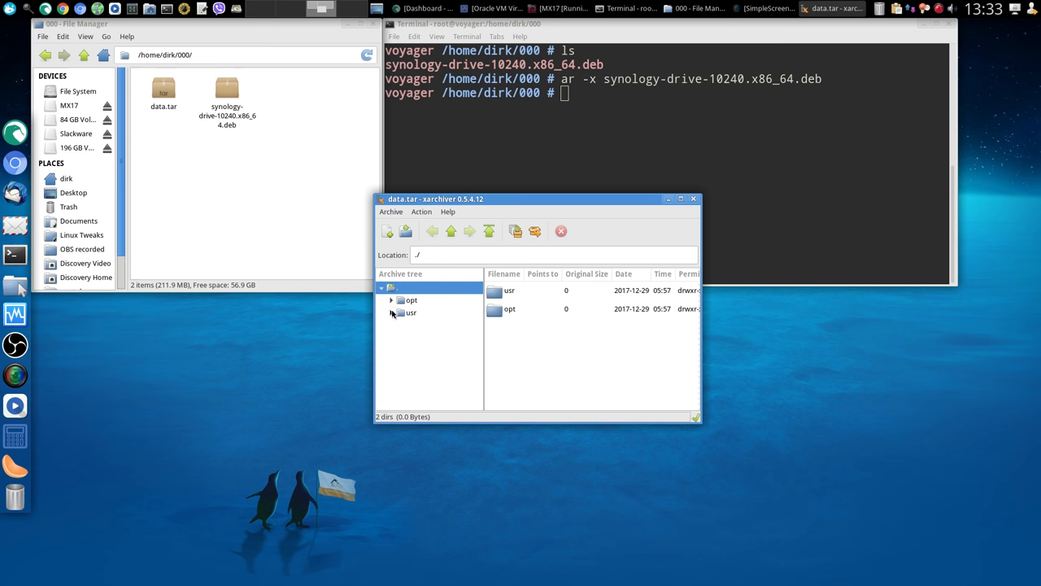
click(390, 288)
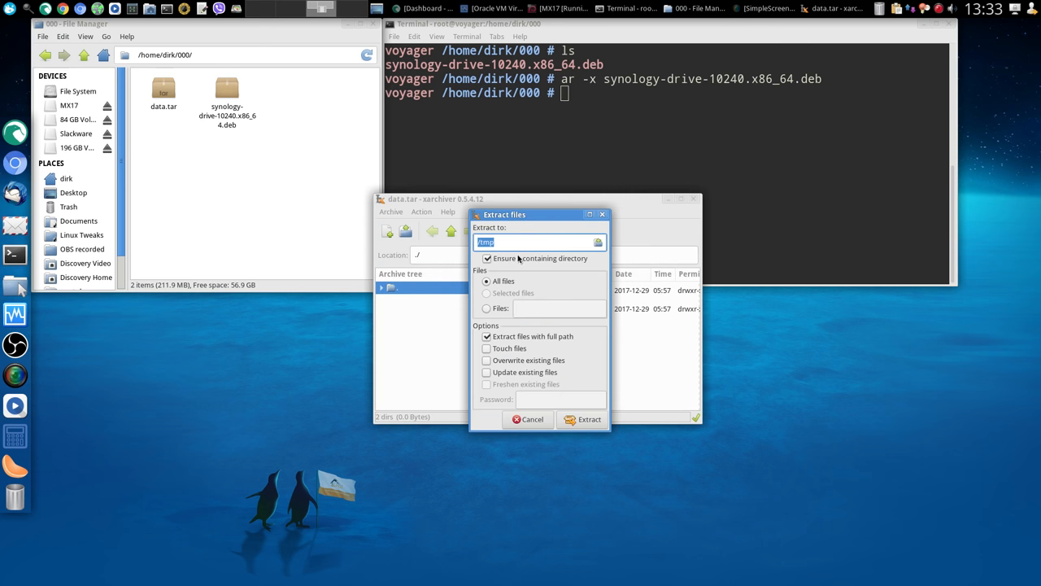
Extract data.tar into /home/dirk/000, then close xarchiver.
click(597, 243)
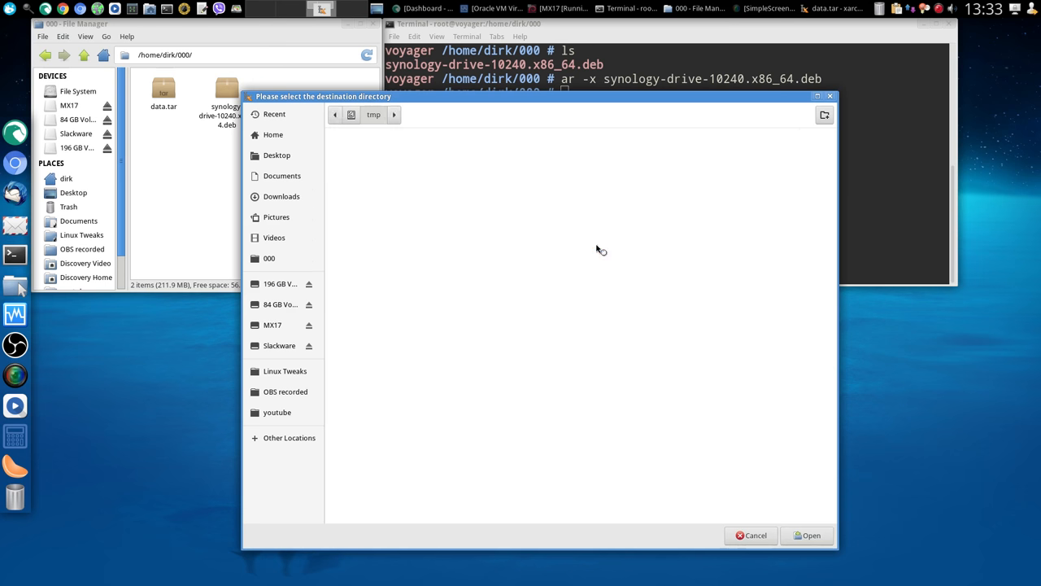
click(273, 134)
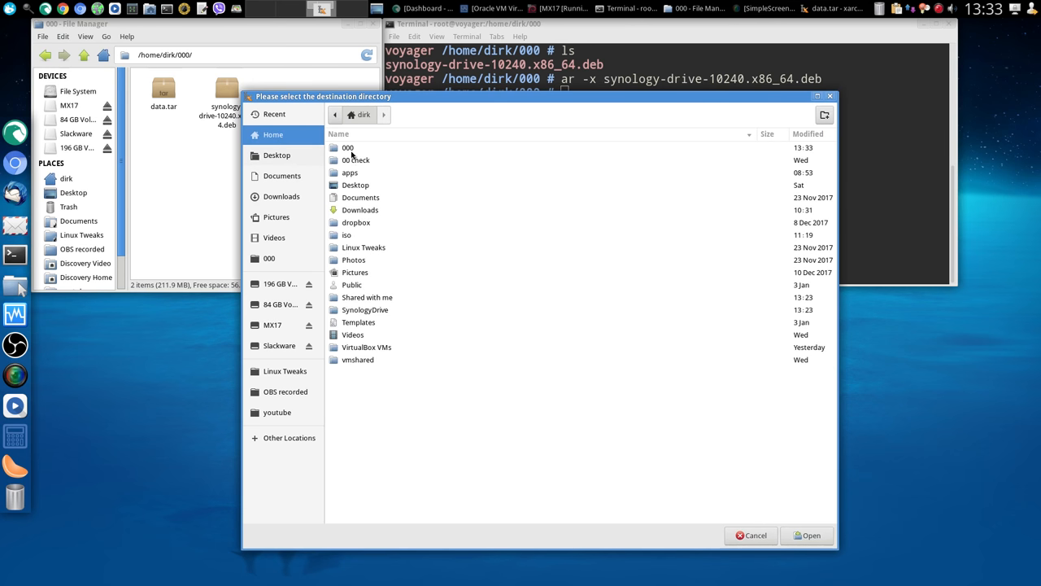
double_click(348, 147)
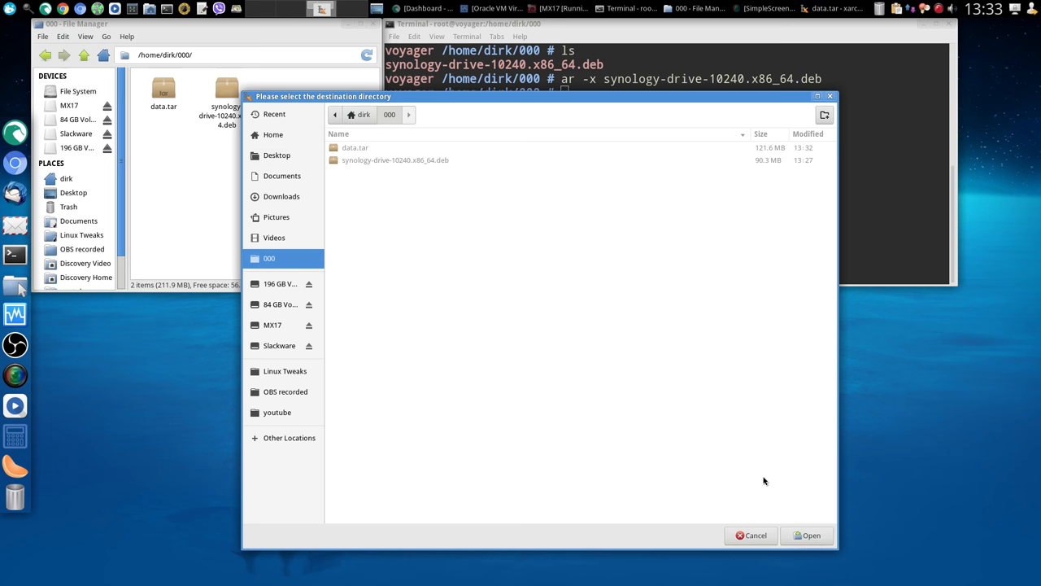
click(806, 534)
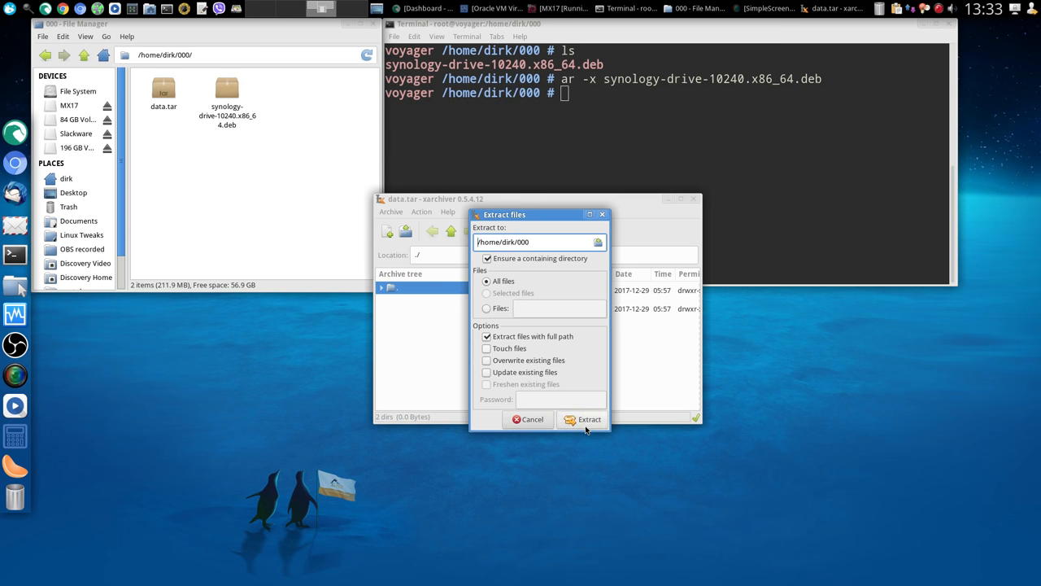
click(584, 418)
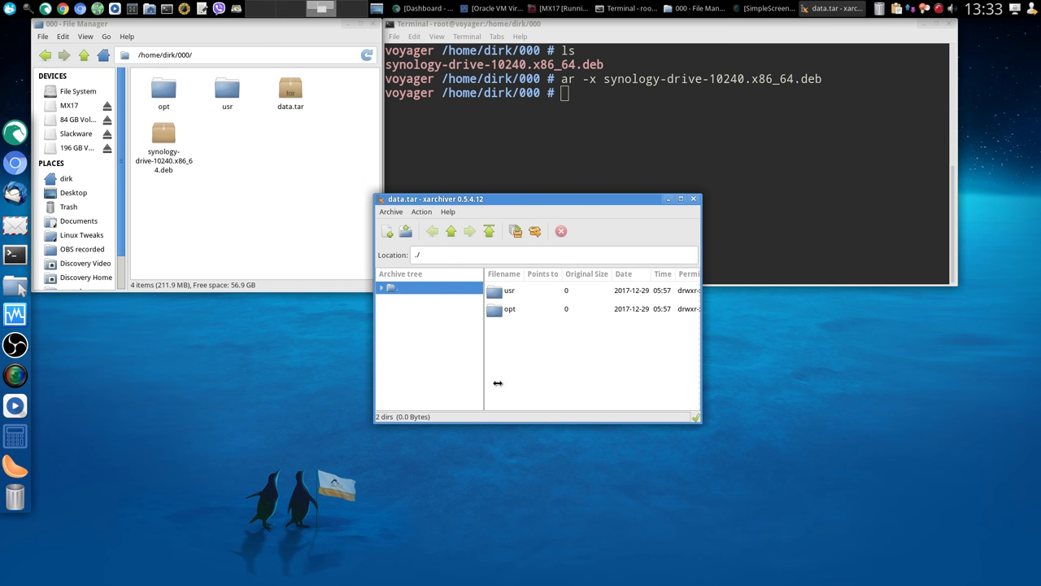
click(693, 199)
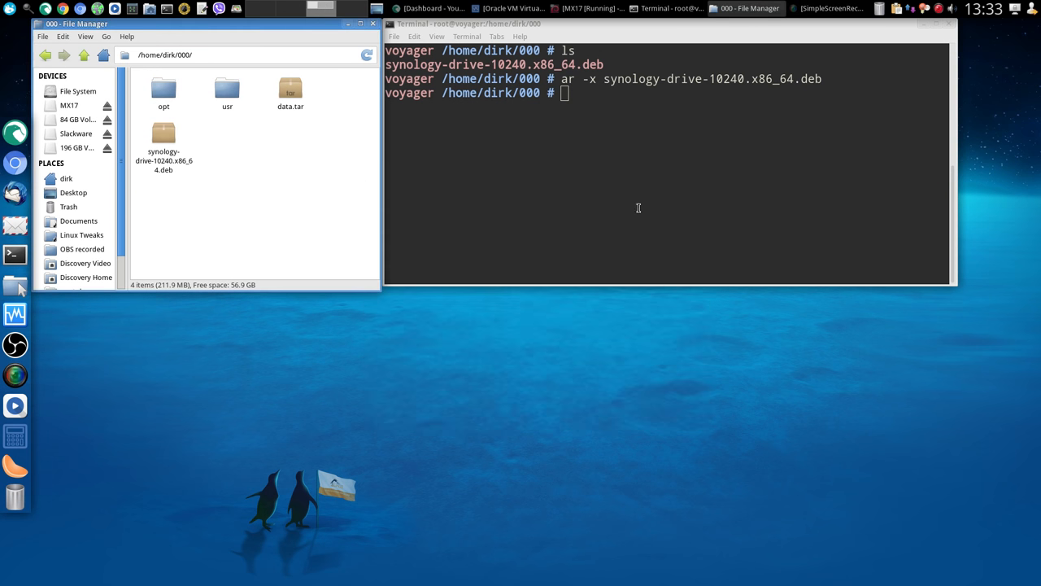
double_click(164, 94)
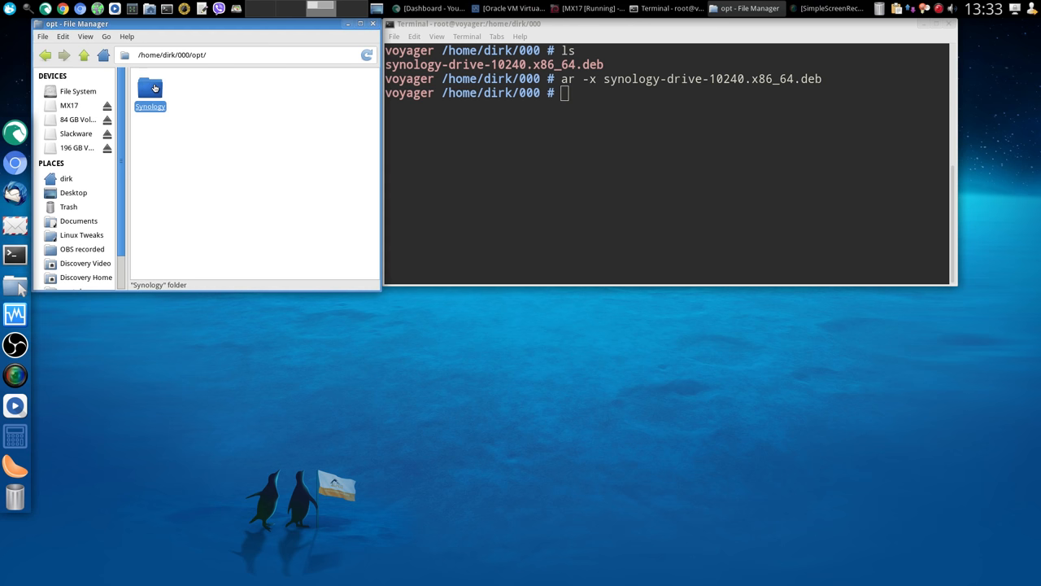
double_click(150, 89)
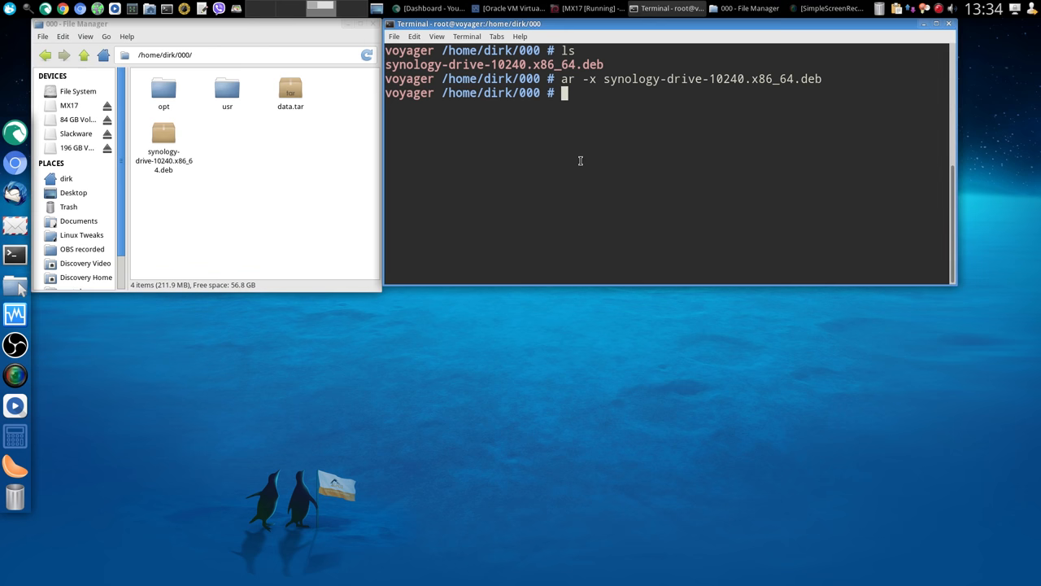
Launch Midnight Commander with mc and highlight the extracted opt folder.
text(mc)
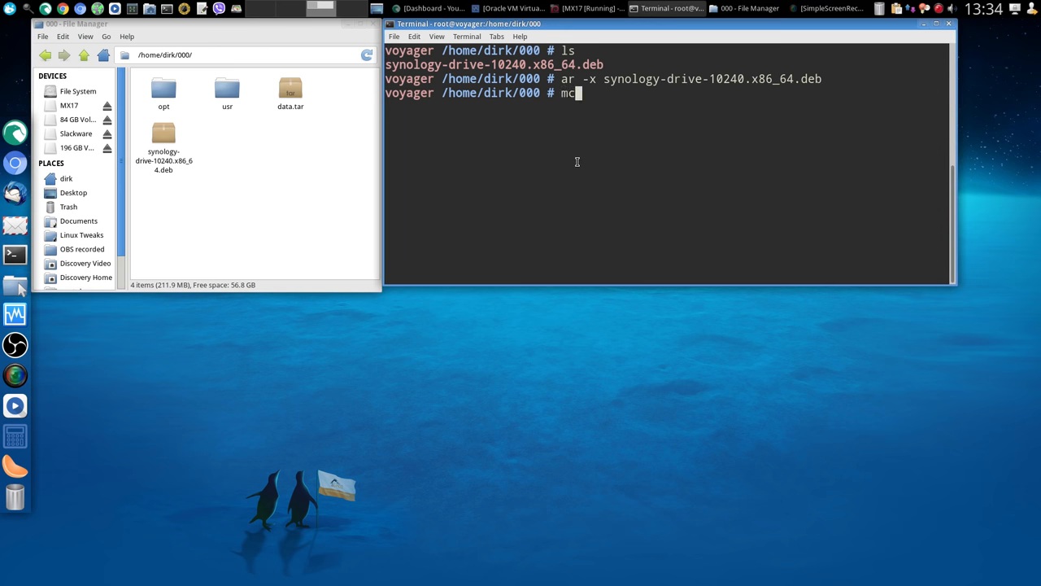
key(Return)
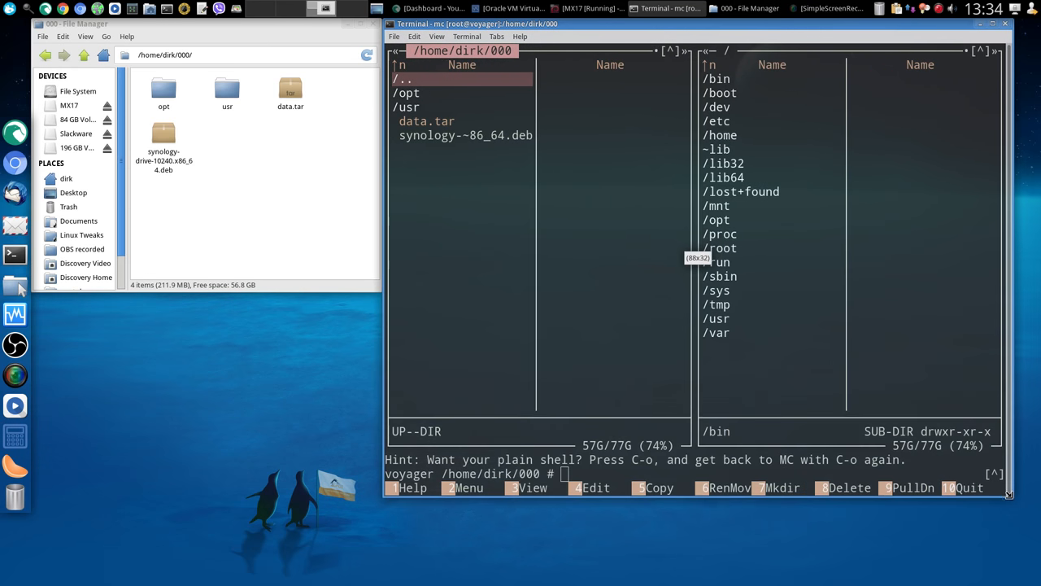
click(407, 93)
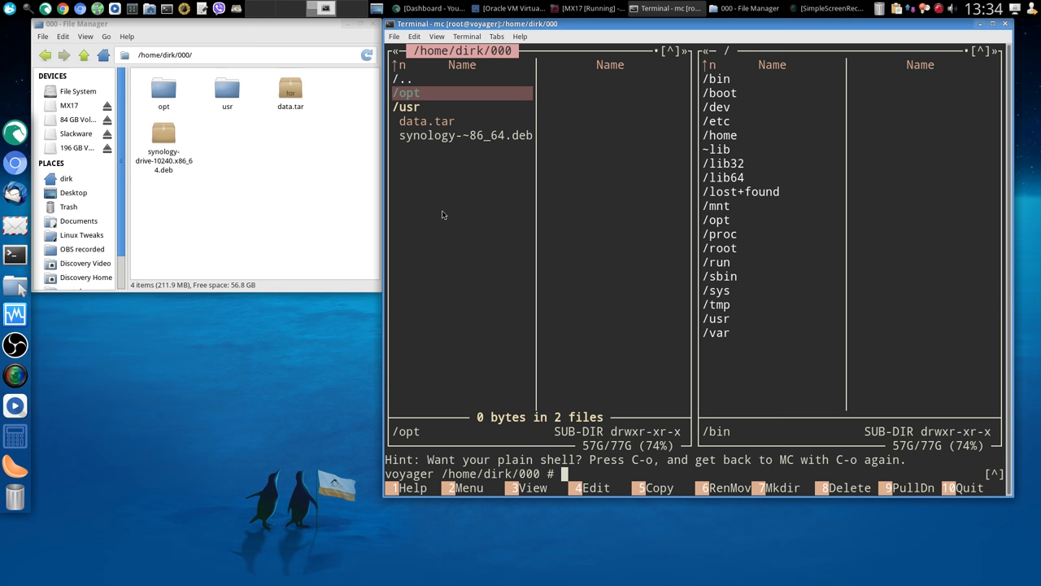
mouse_move(366, 246)
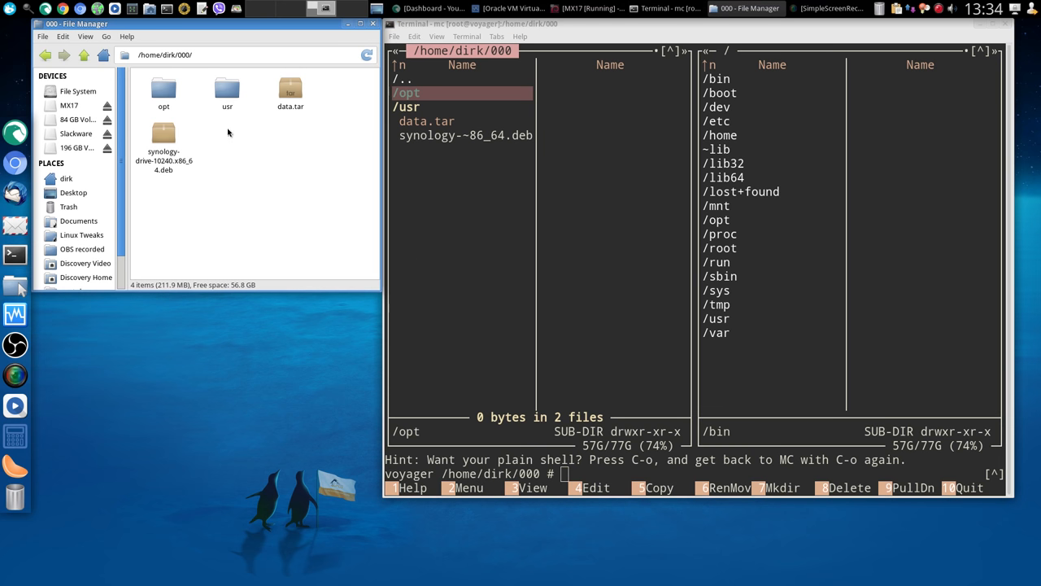
Search the Whisker menu for 'syn' to launch Synology Drive.
click(10, 9)
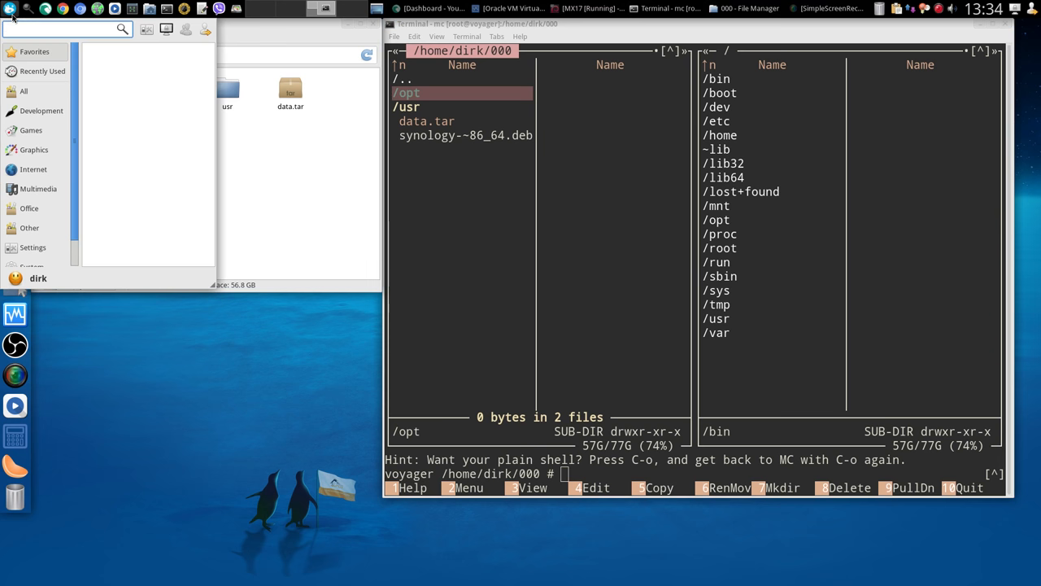
text(syn)
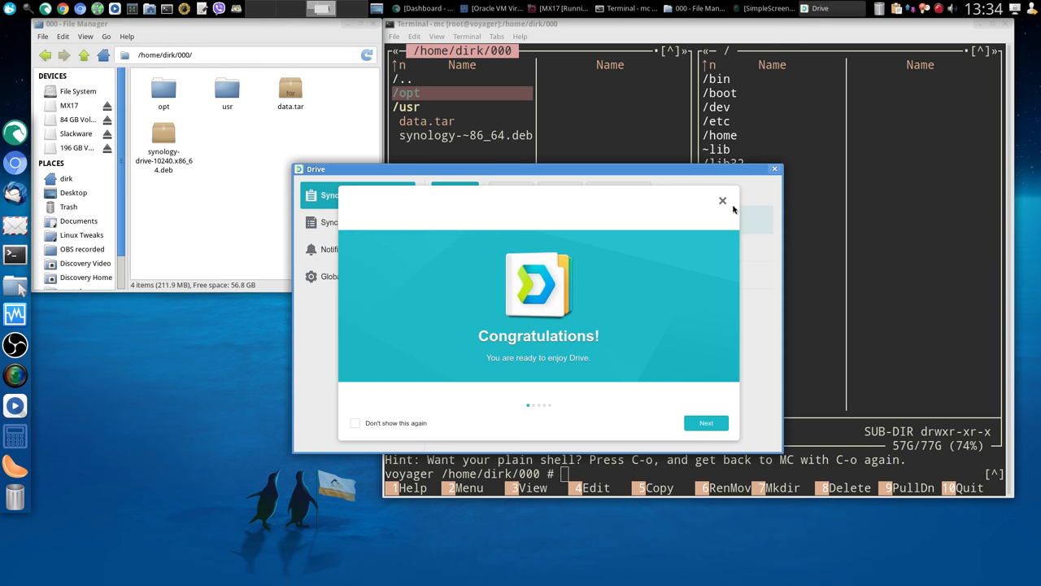
Dismiss the Drive welcome, view Sync log and Notifications, then close the window.
click(722, 201)
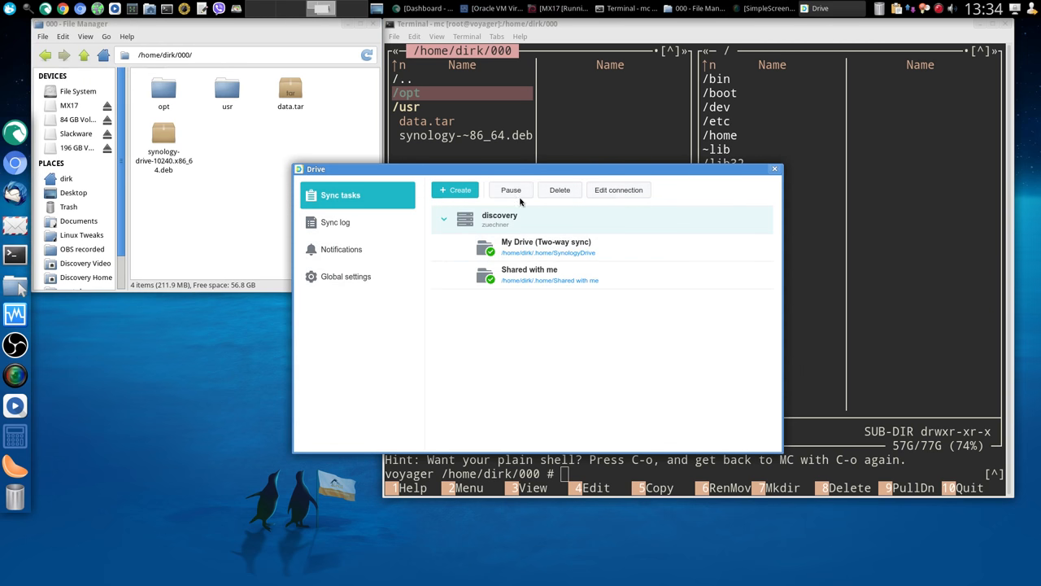
click(335, 221)
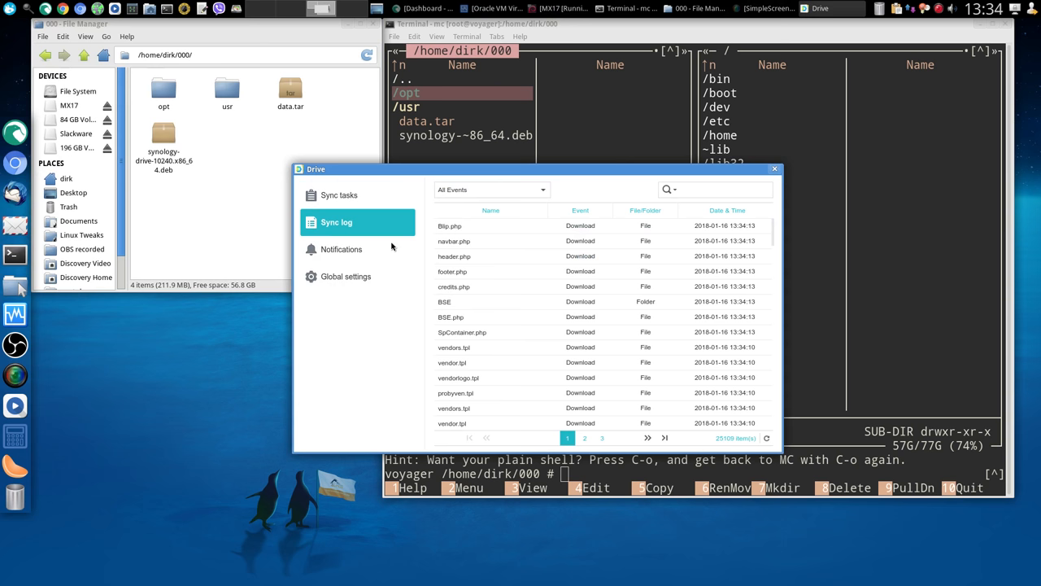
mouse_move(420, 340)
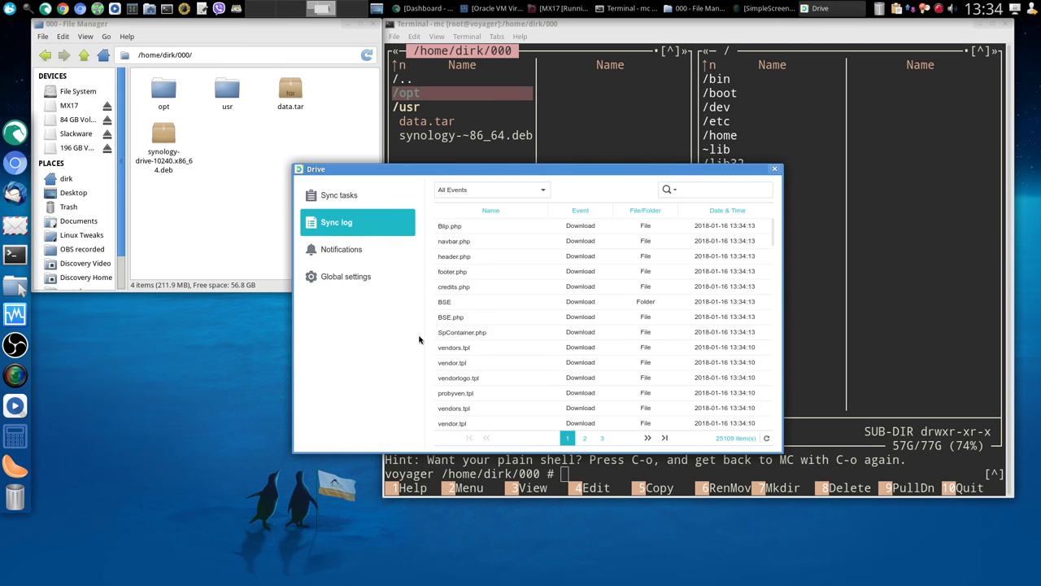
mouse_move(397, 288)
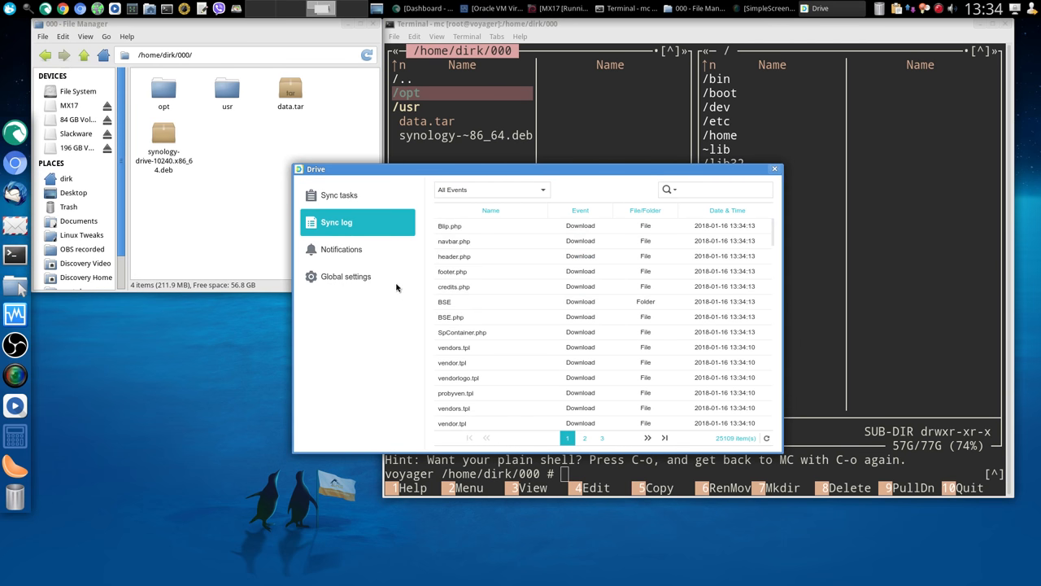
click(342, 249)
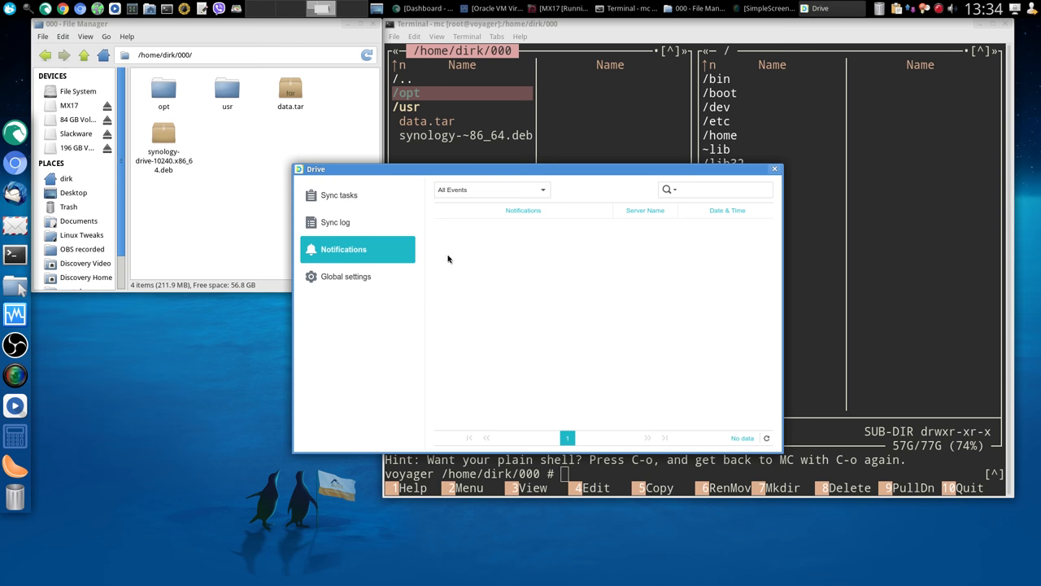
mouse_move(655, 299)
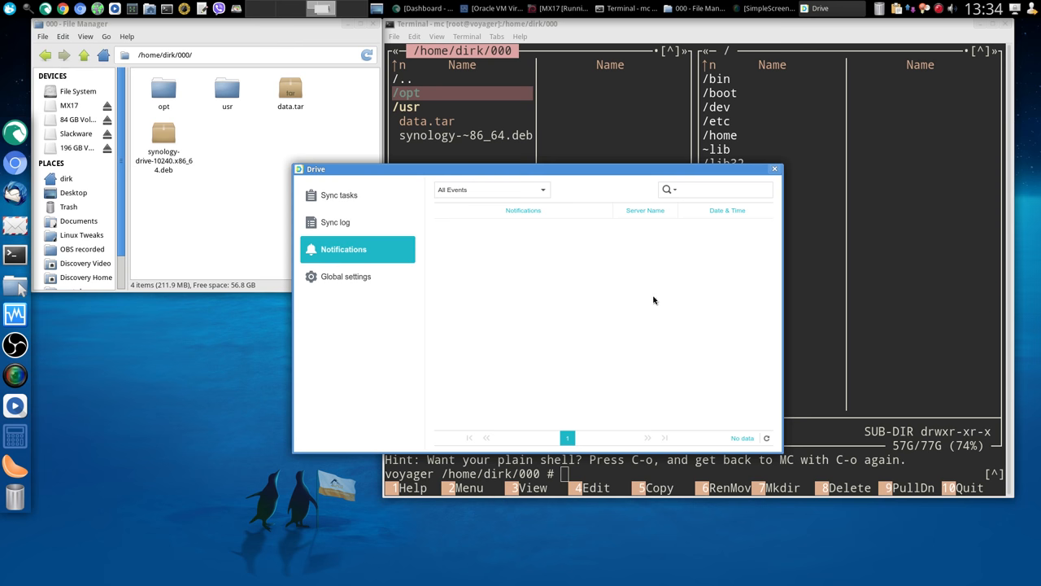
click(773, 168)
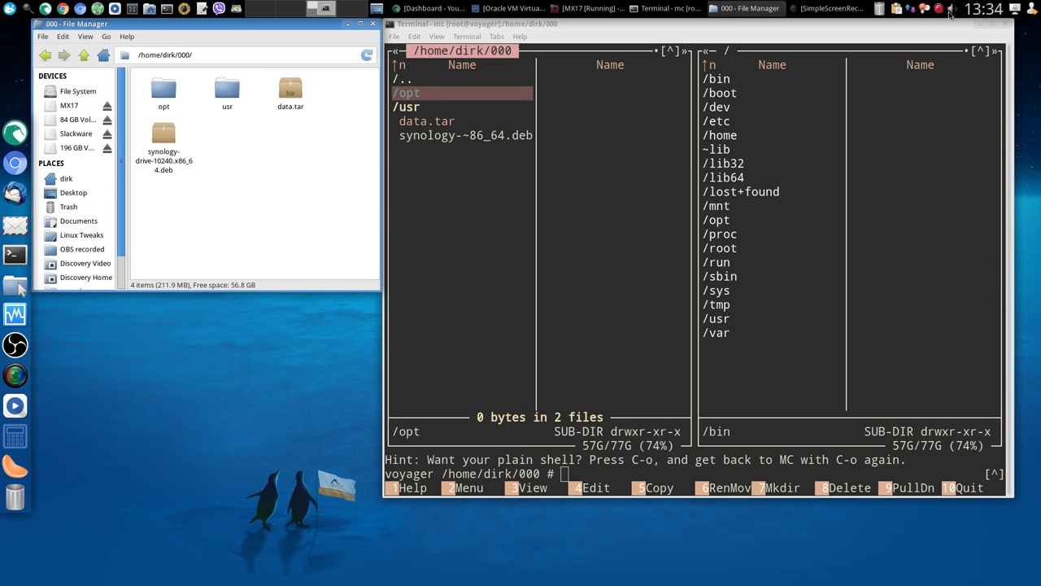
mouse_move(331, 166)
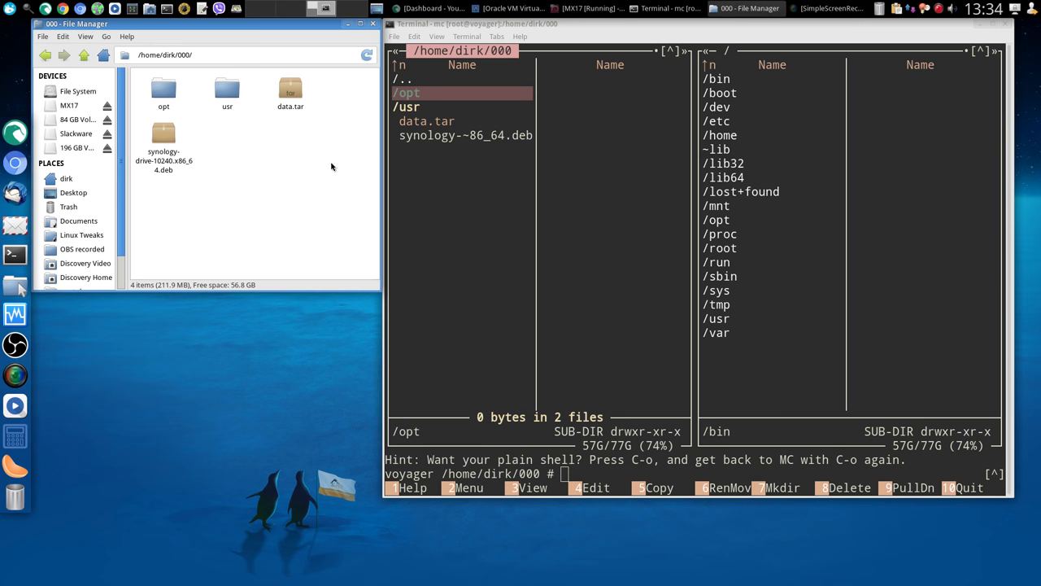
click(6, 8)
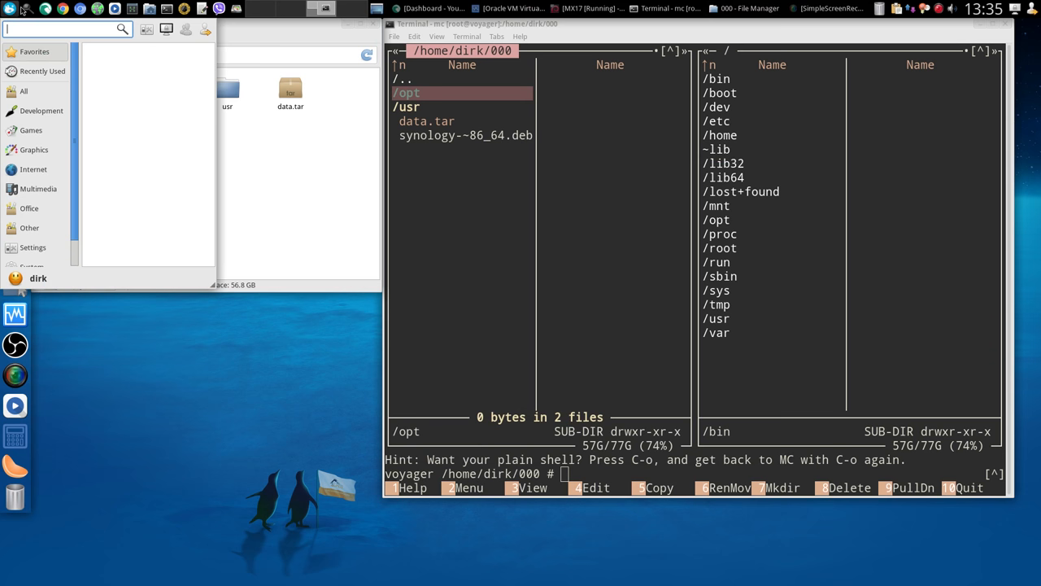
text(syn)
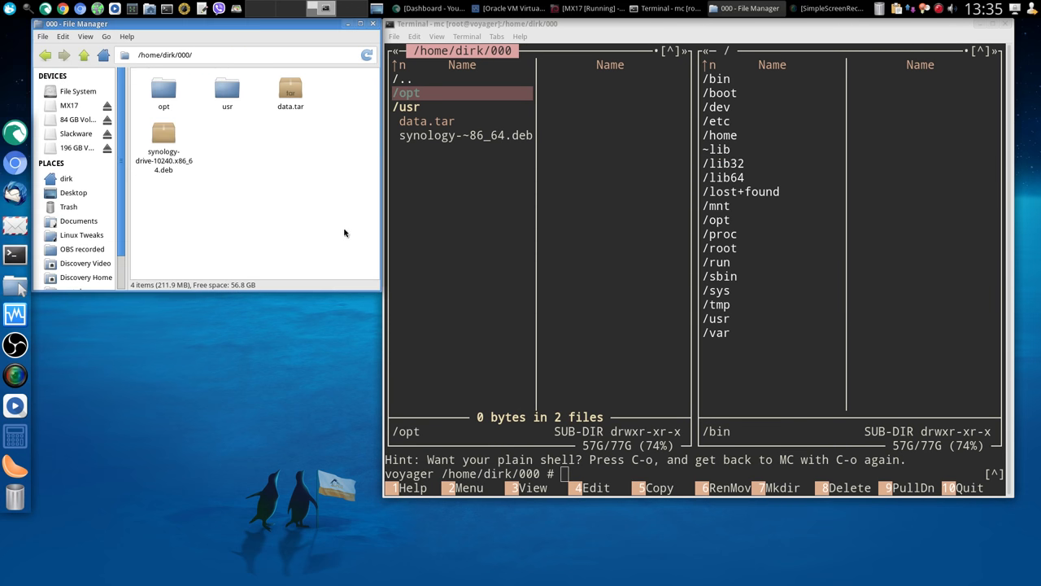
mouse_move(545, 157)
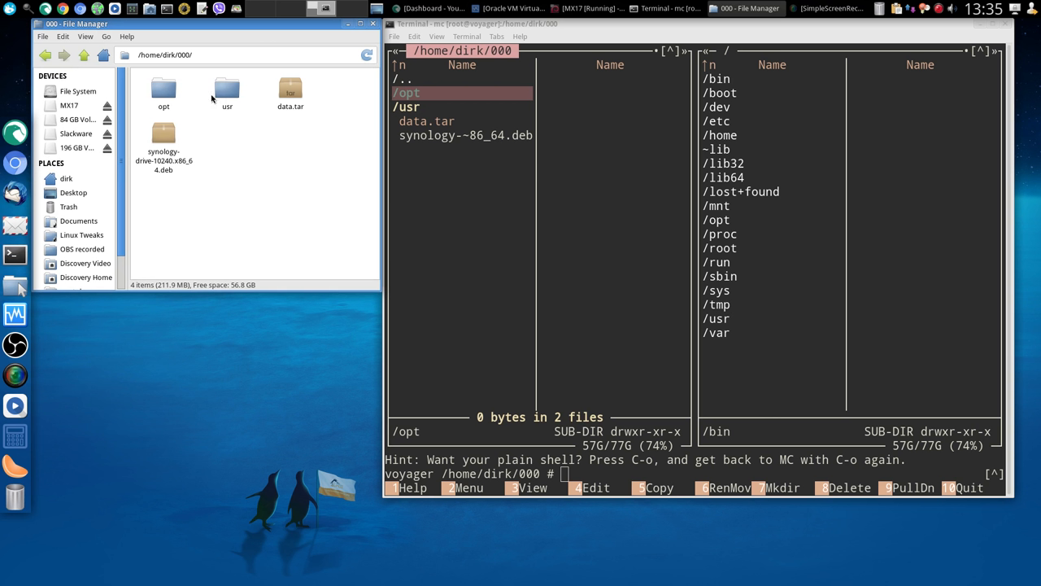
mouse_move(252, 189)
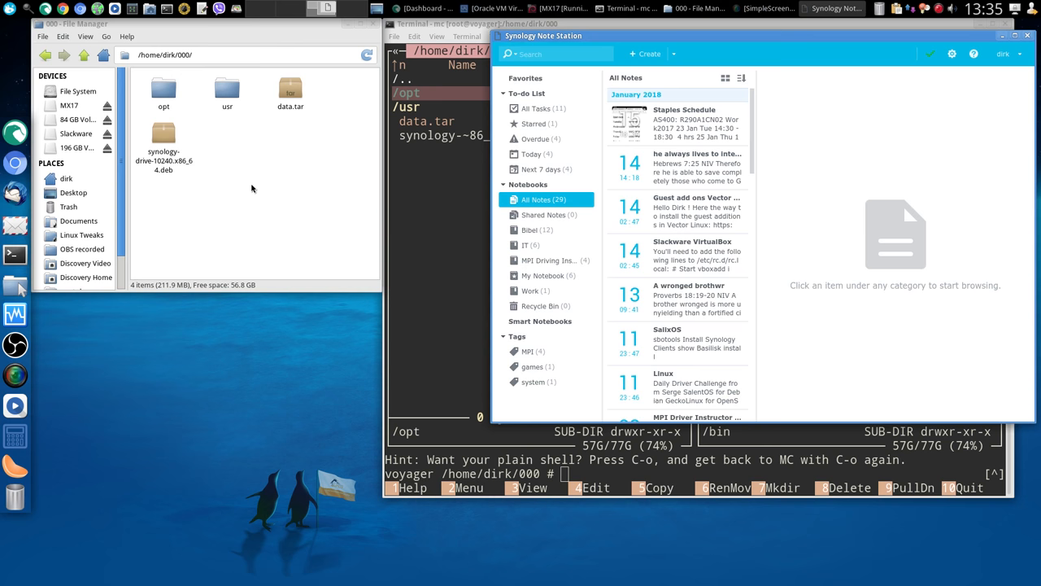
mouse_move(538, 214)
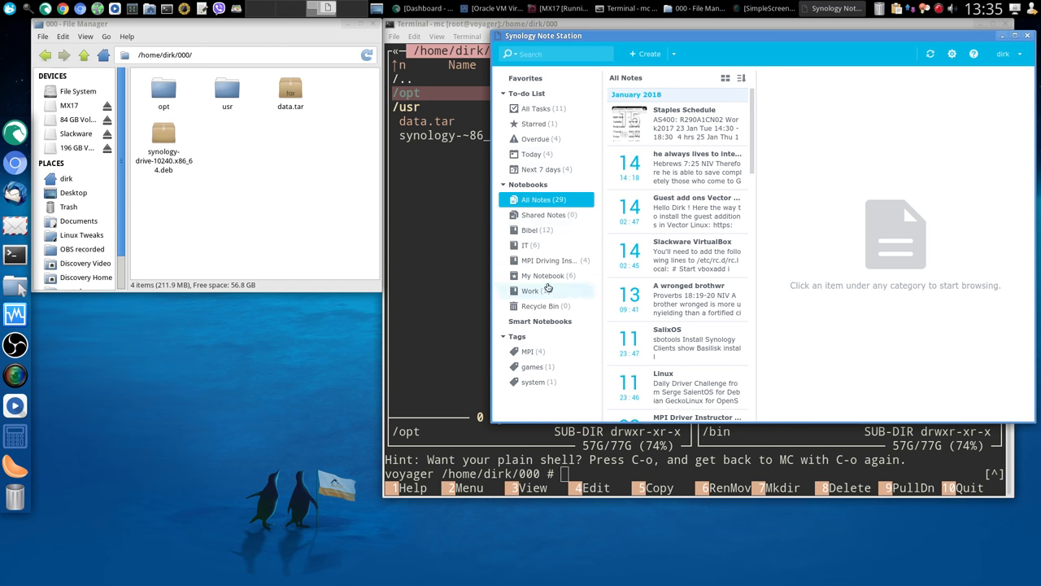
Open Behind the Wheel Notes in the MPI Driving Instructor notebook and scroll through it.
click(548, 260)
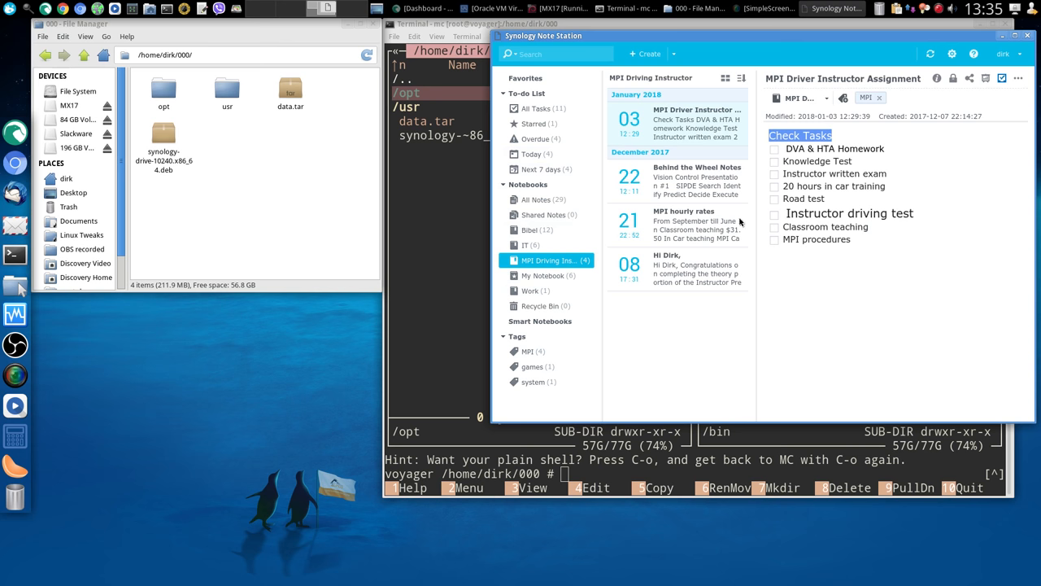
click(697, 180)
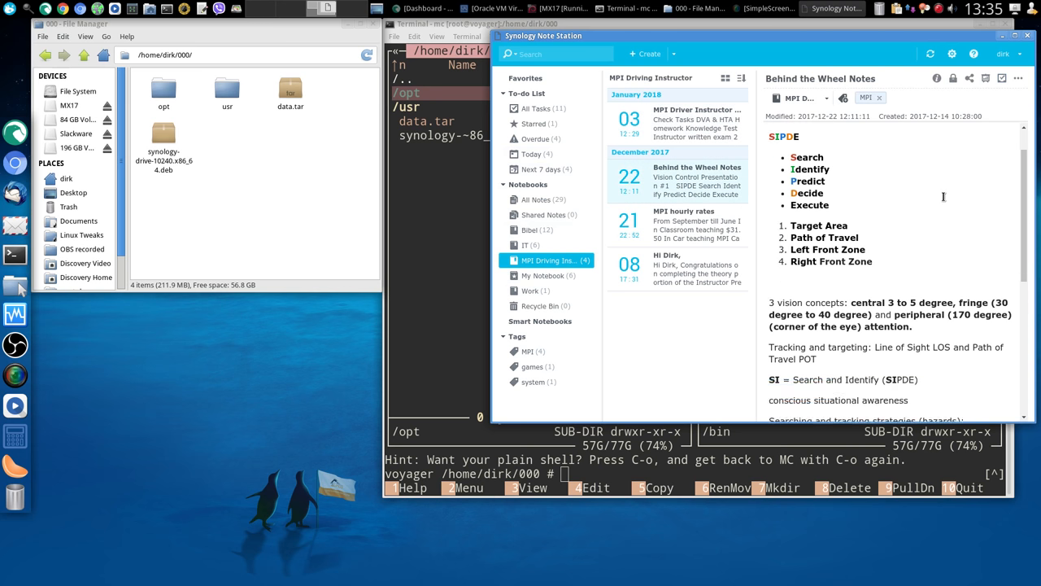
scroll(up, 3)
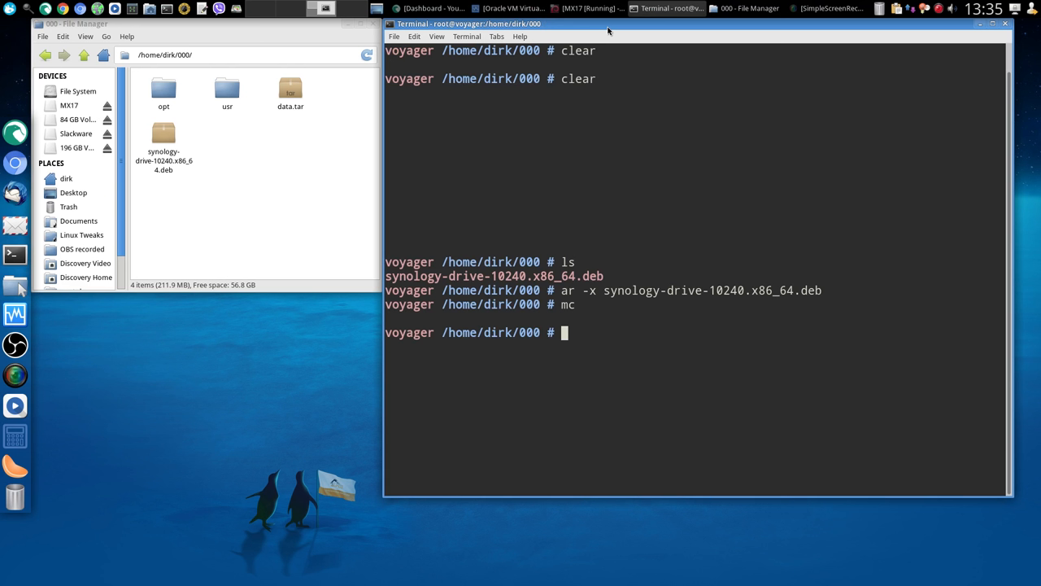
mouse_move(578, 154)
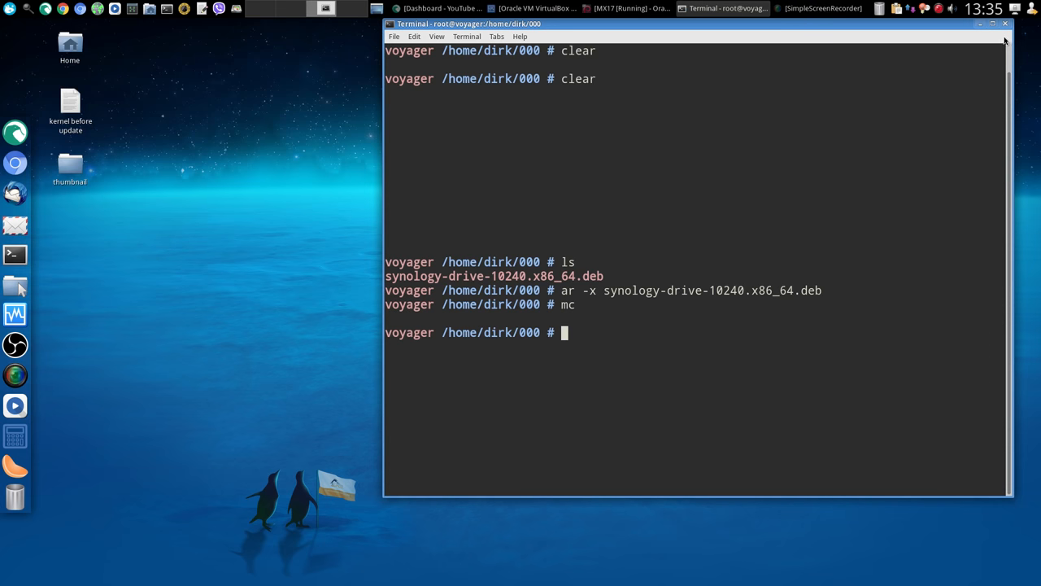
Close the Terminal window with its title-bar close button.
click(980, 24)
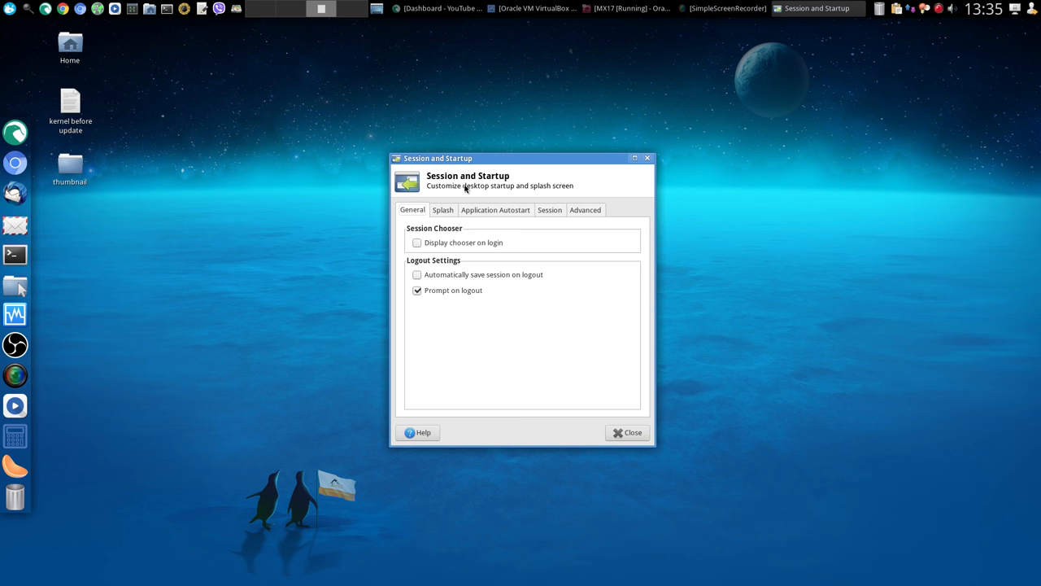
Select Synology Drive in the Application Autostart list and open it for editing.
click(495, 209)
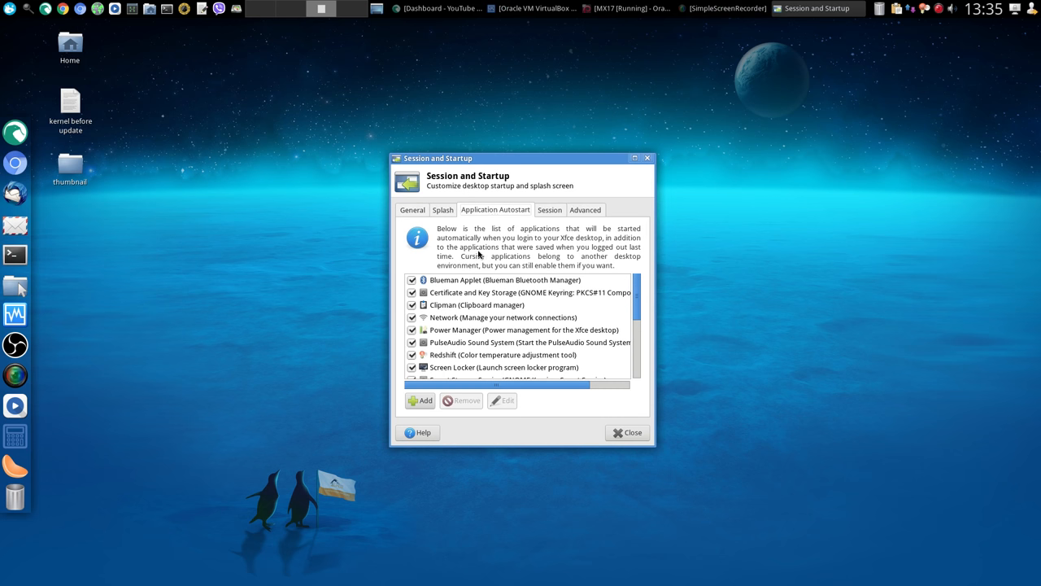
scroll(down, 3)
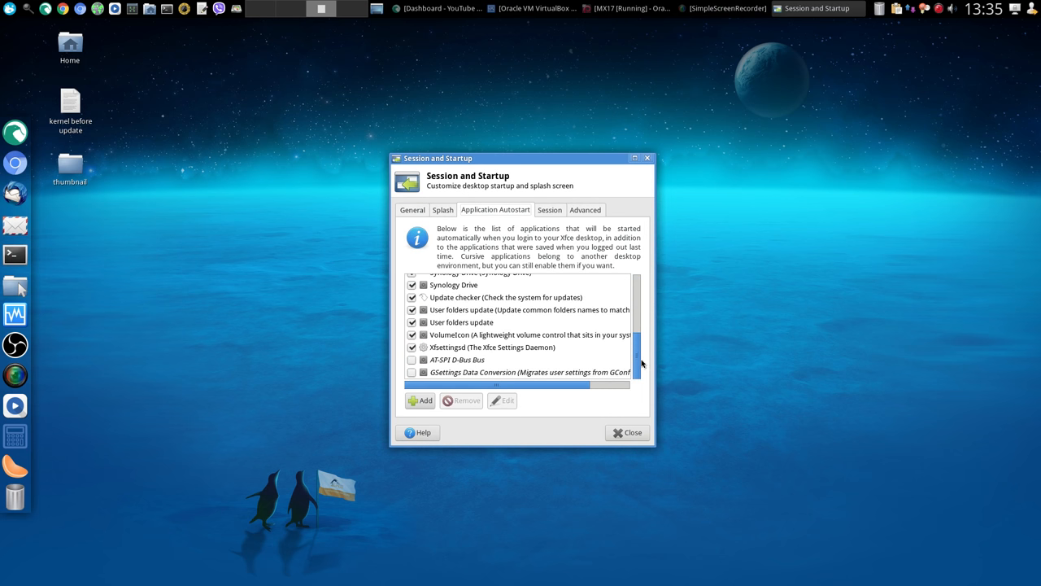
mouse_move(458, 306)
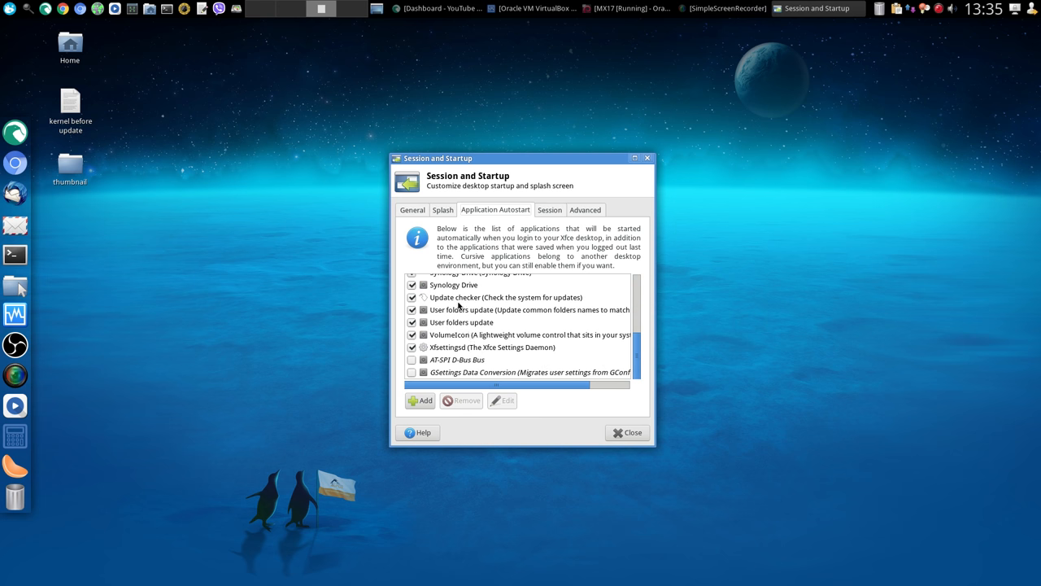
click(453, 284)
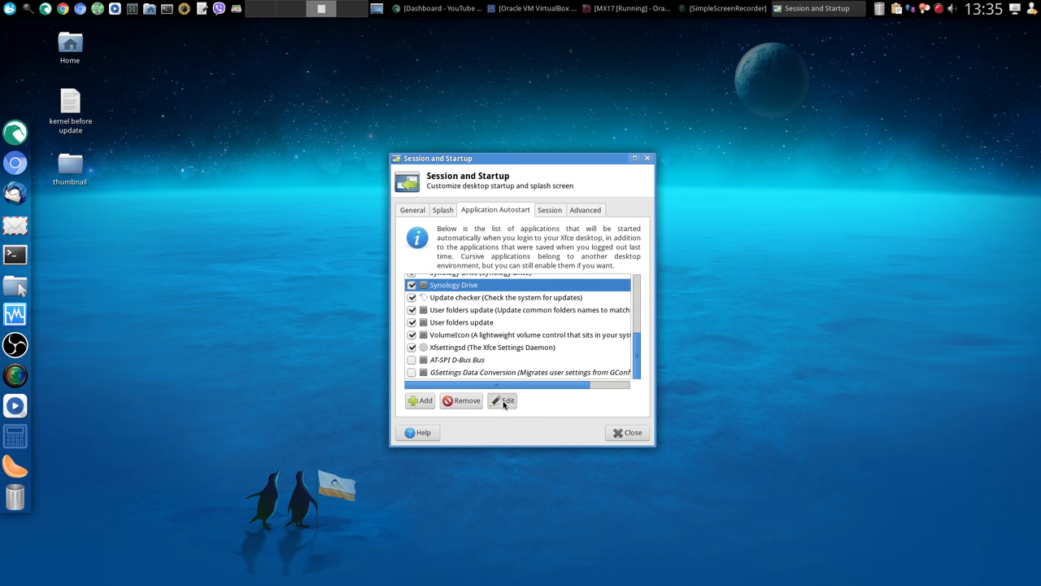
click(501, 401)
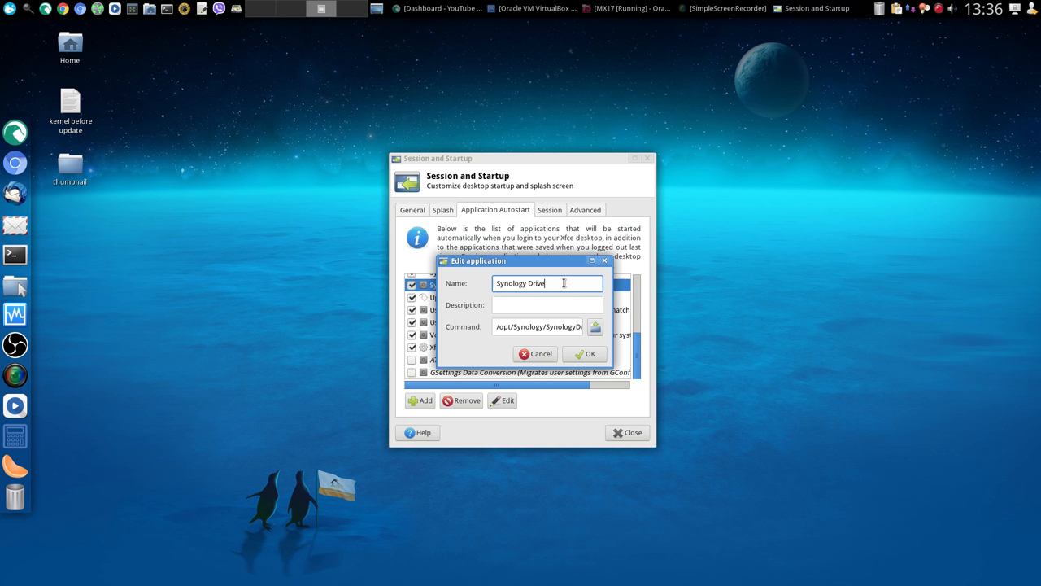
mouse_move(577, 334)
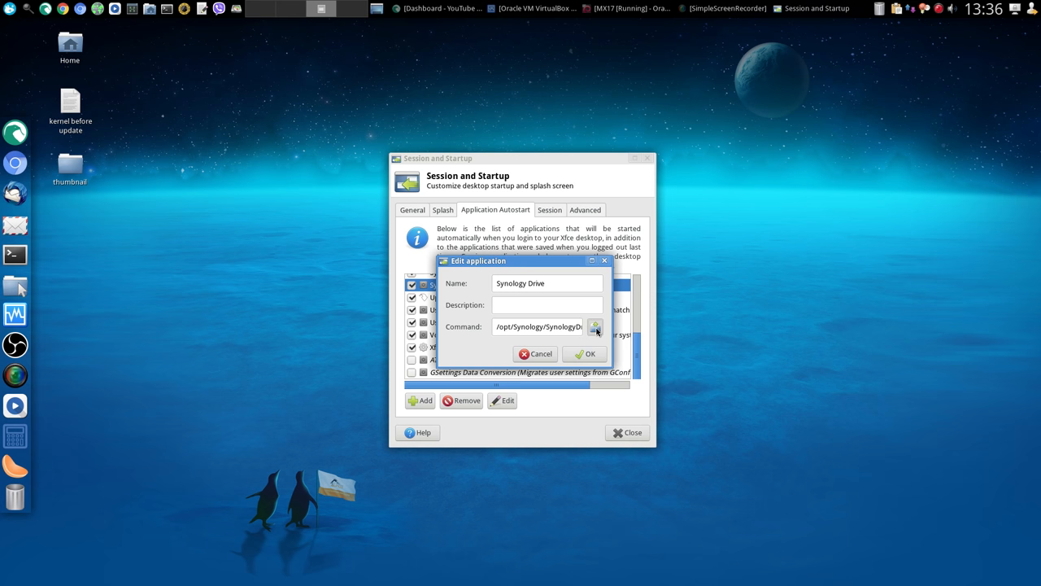
Set the entry's command to /opt/Synology/SynologyDrive/synology-drive-autostart.
click(595, 326)
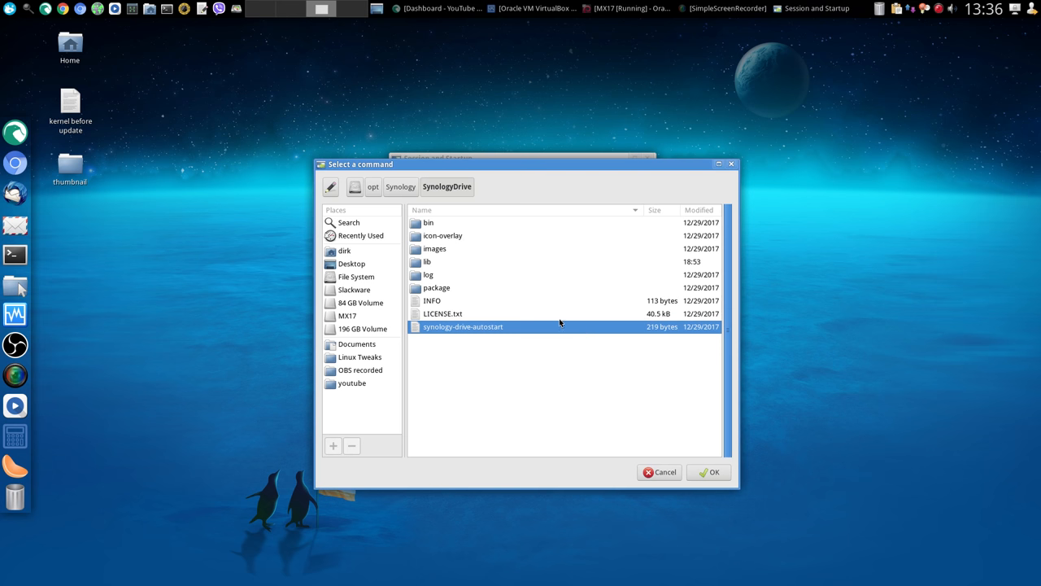
click(330, 187)
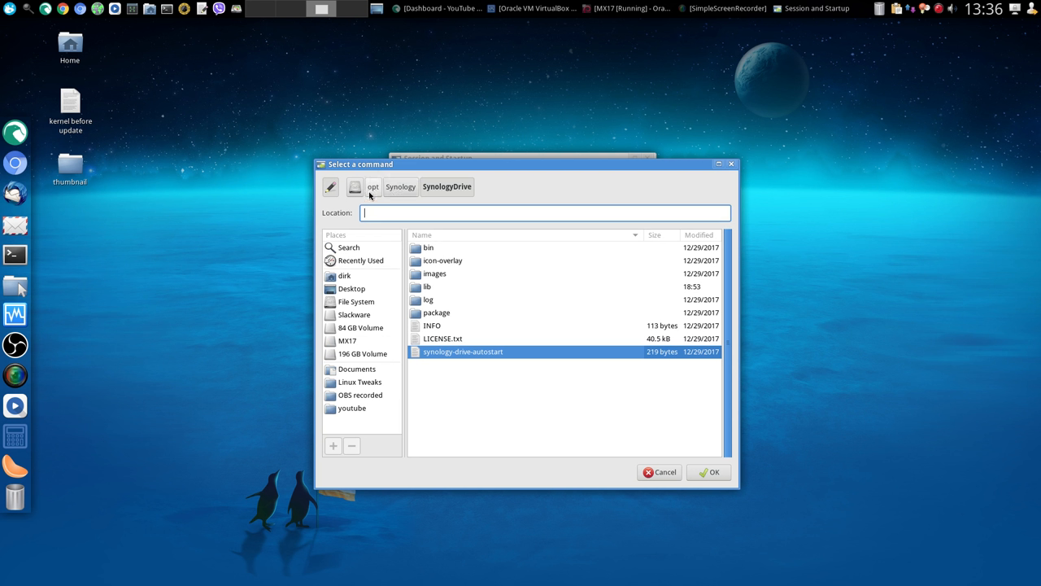
mouse_move(401, 187)
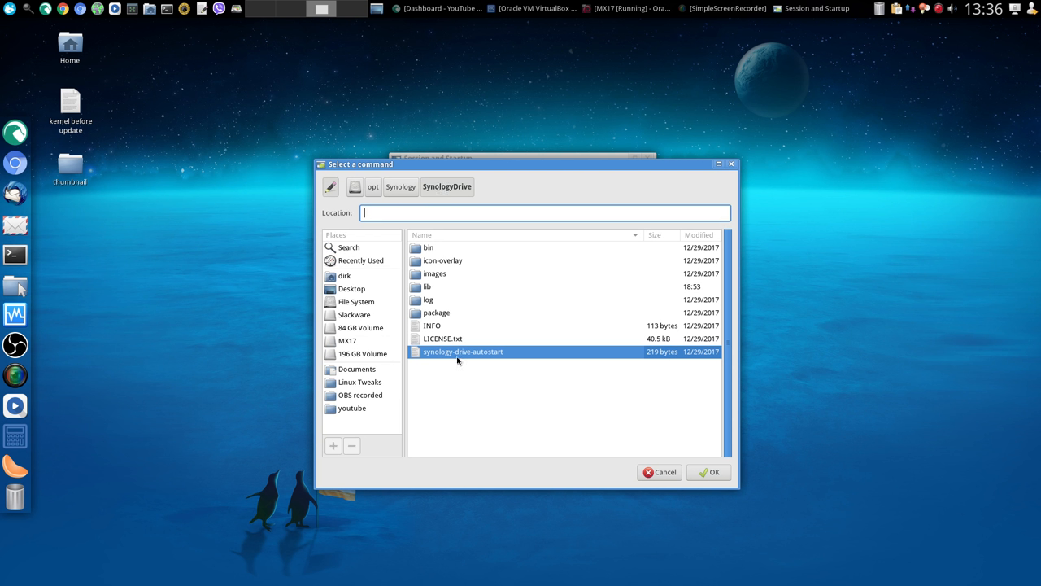
mouse_move(507, 354)
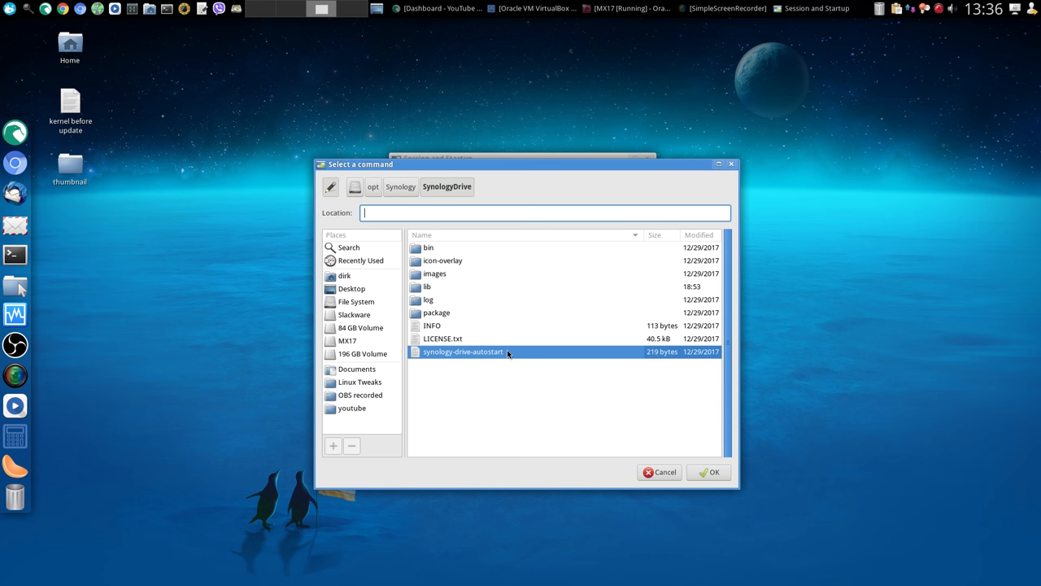
mouse_move(709, 472)
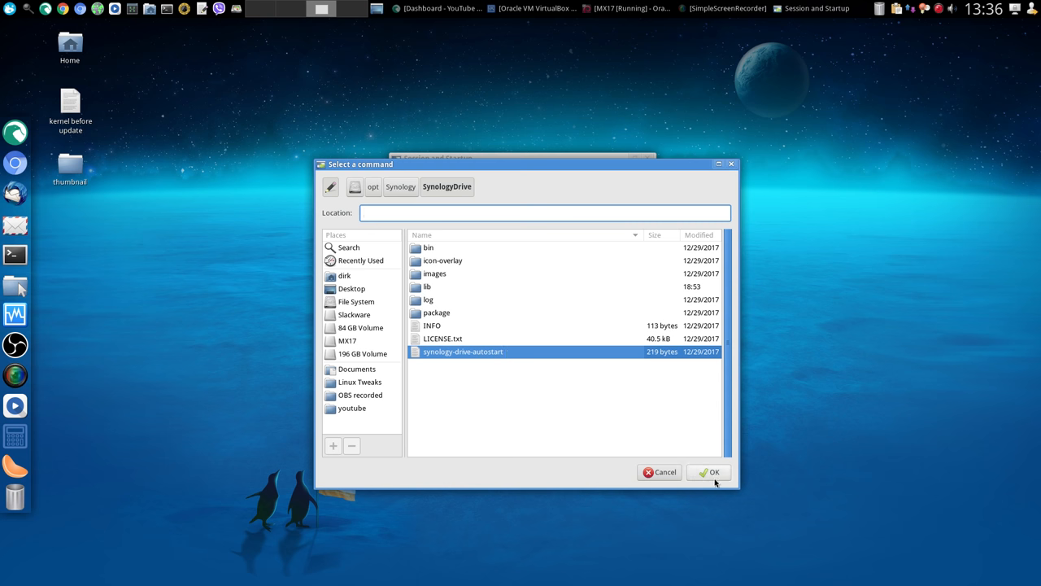
click(708, 471)
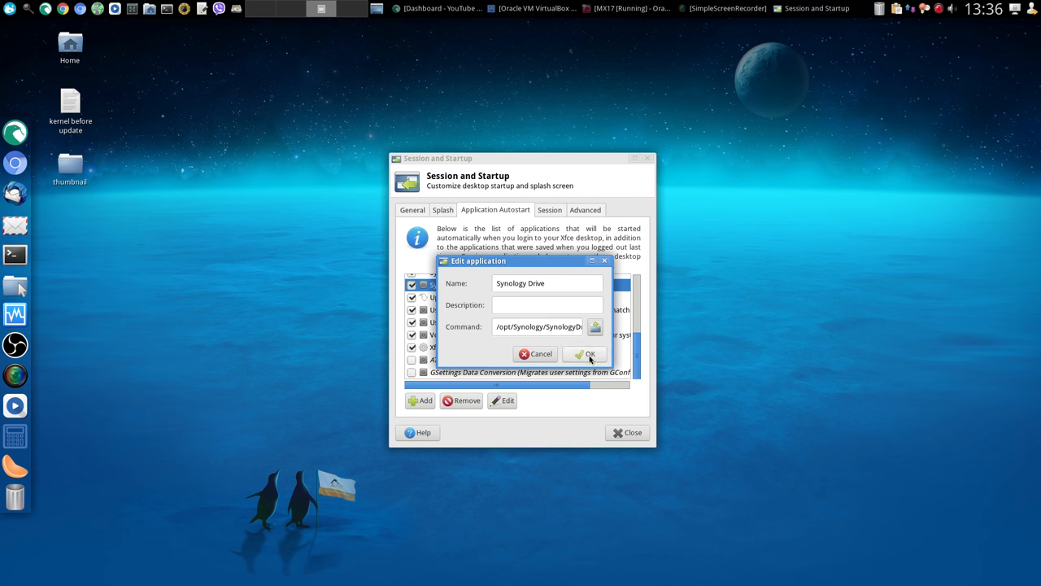
Save the Synology Drive autostart edit and close Session and Startup.
click(585, 354)
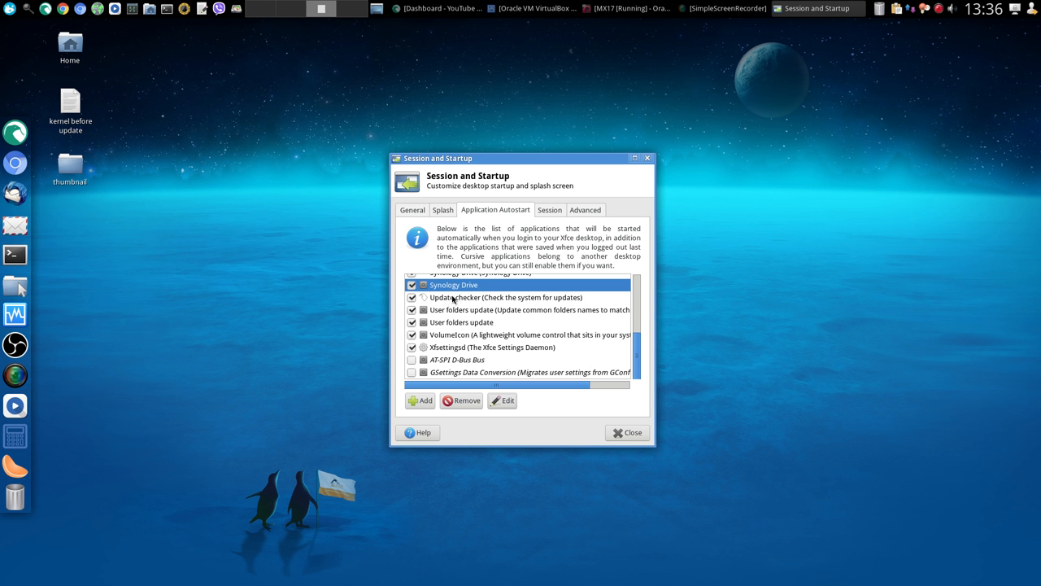
mouse_move(489, 292)
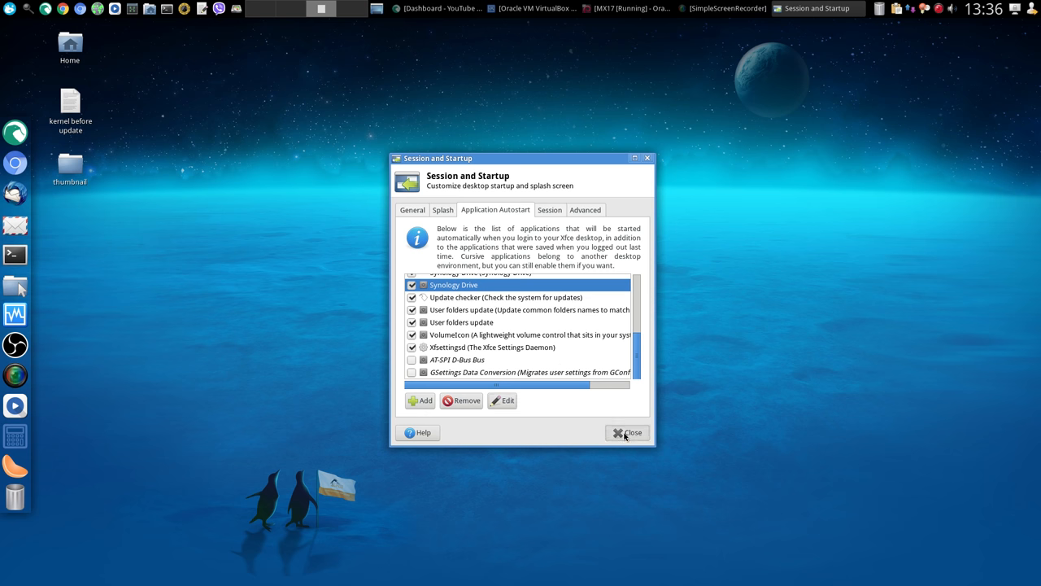
click(626, 432)
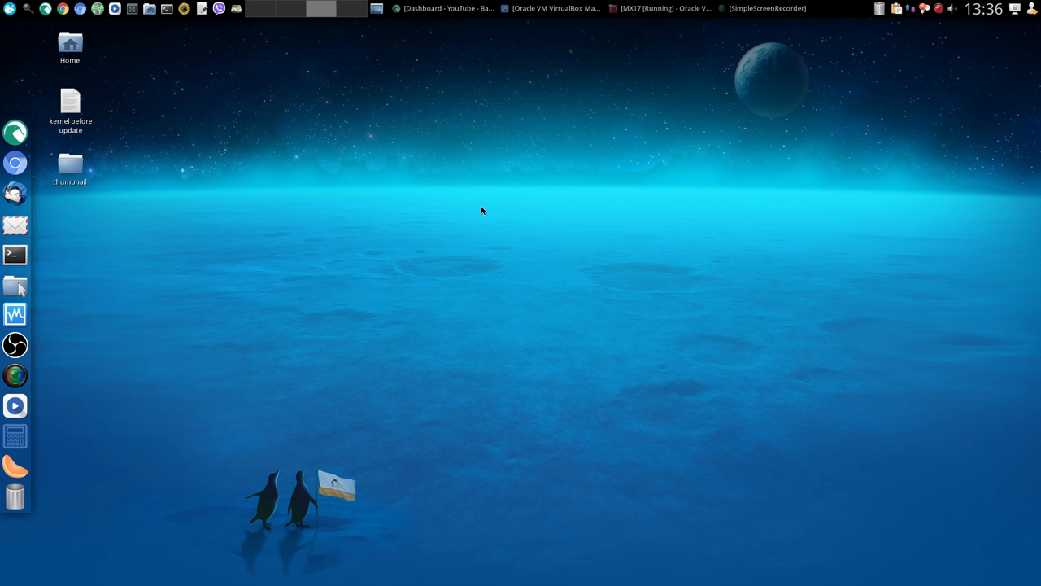
mouse_move(906, 66)
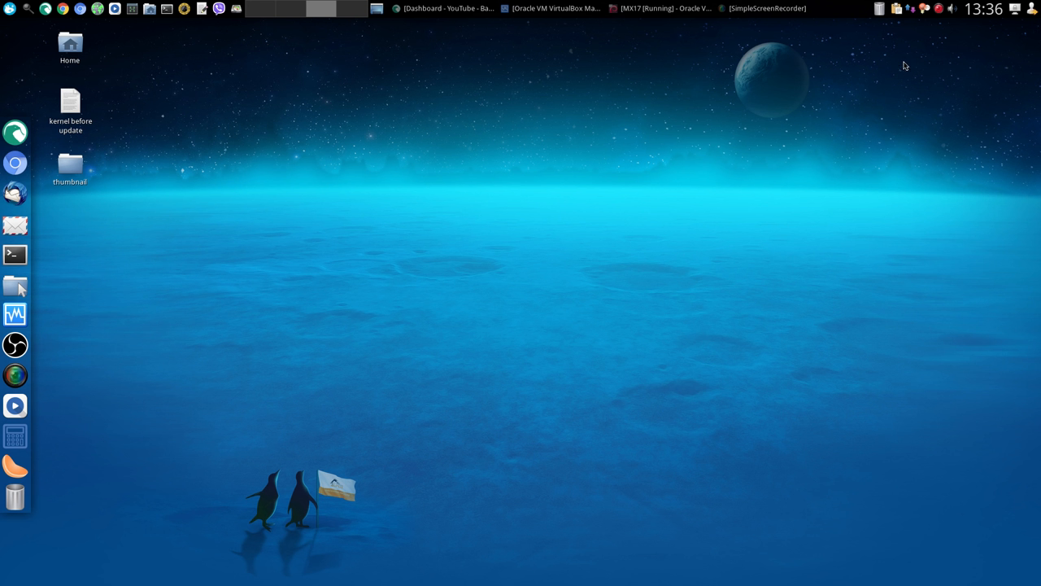
mouse_move(897, 12)
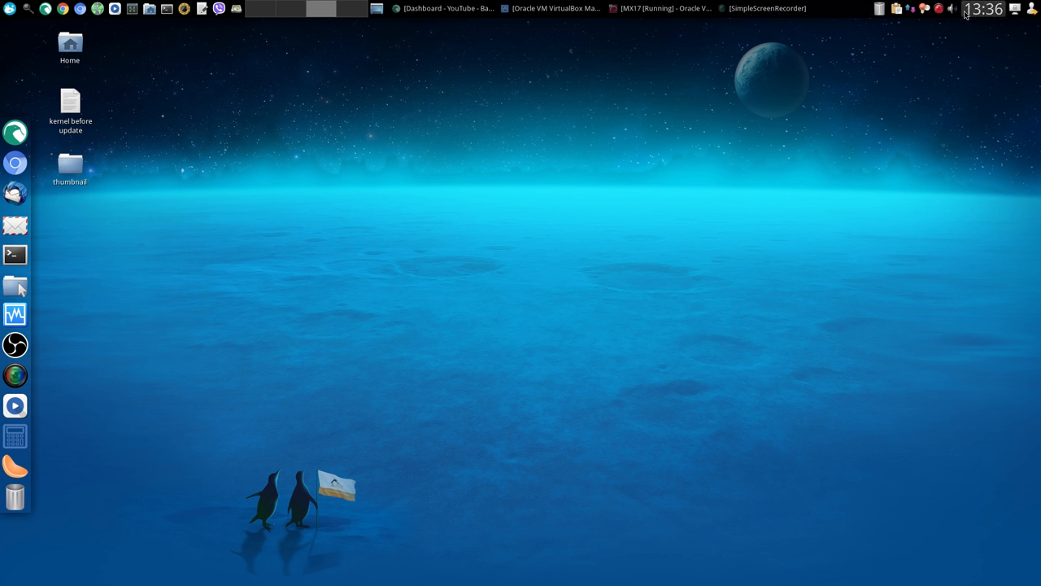
mouse_move(216, 144)
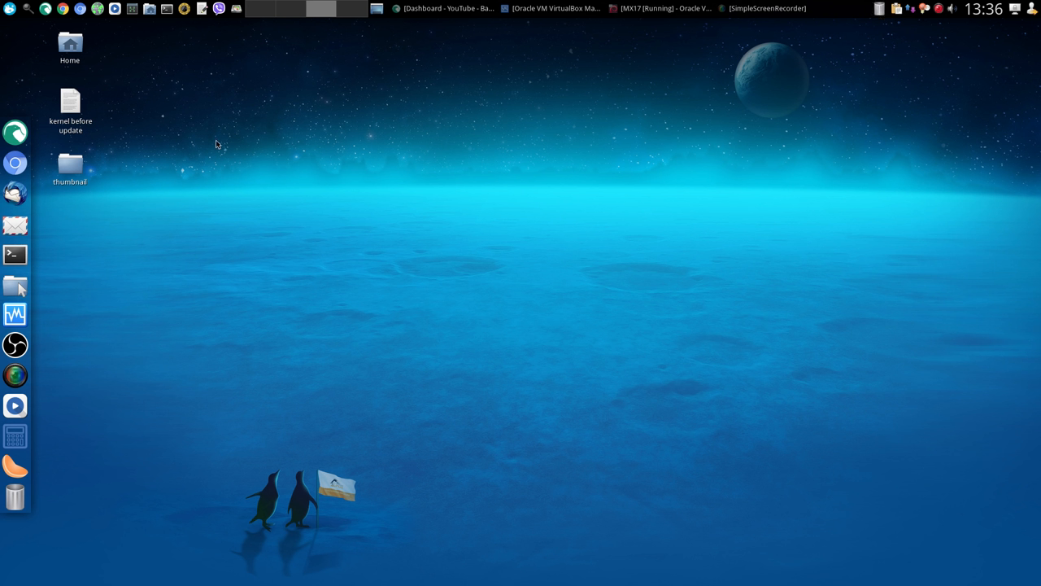
mouse_move(210, 146)
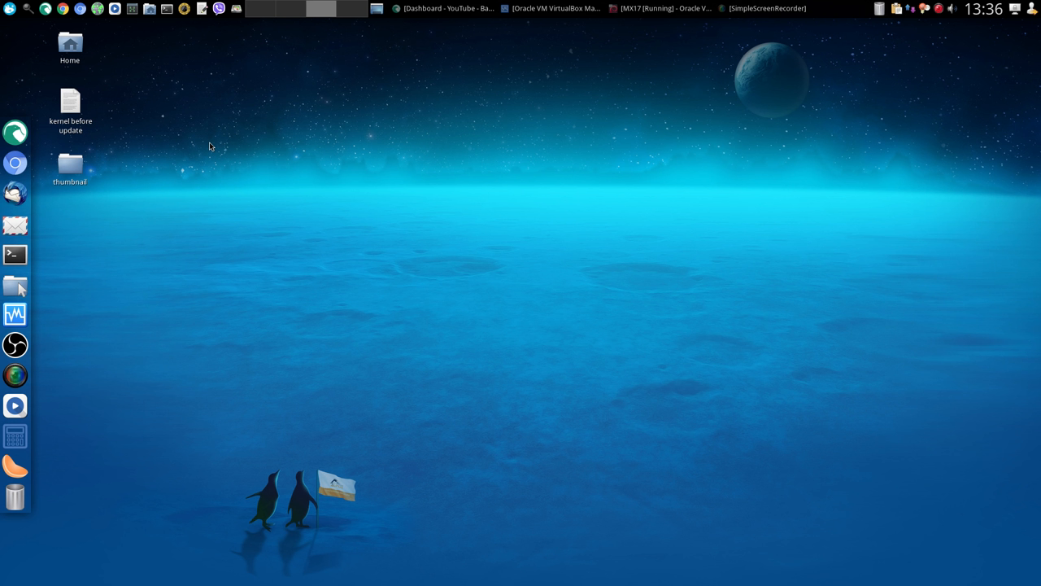
mouse_move(187, 124)
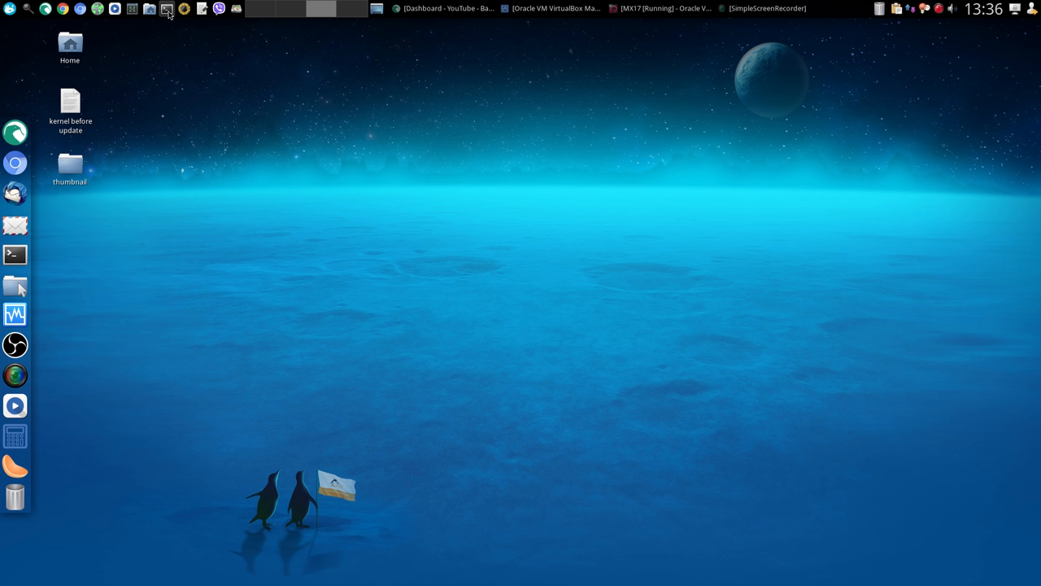
mouse_move(170, 21)
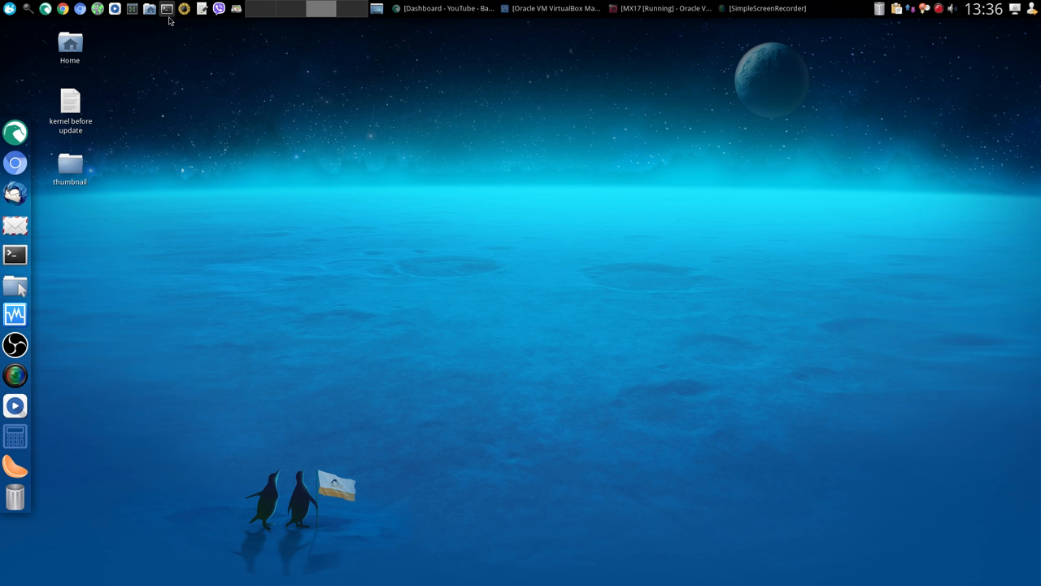
mouse_move(512, 64)
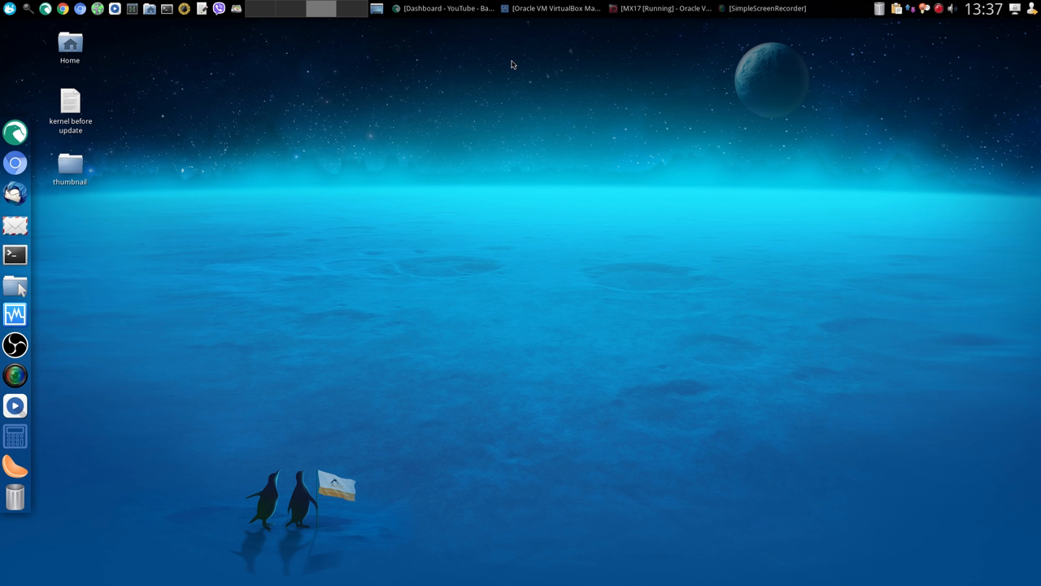
mouse_move(516, 41)
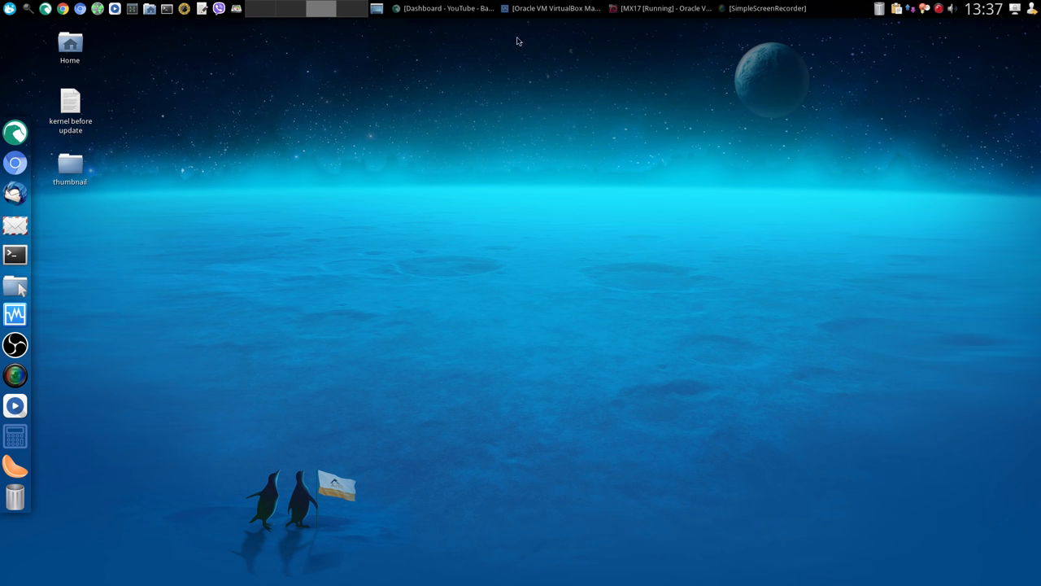
mouse_move(446, 9)
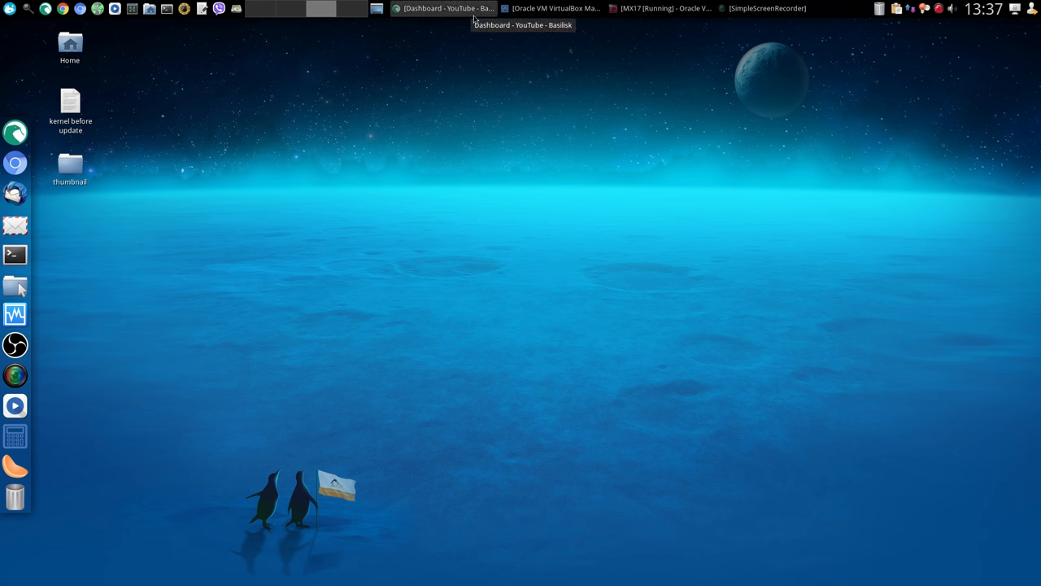
Restore the SimpleScreenRecorder window from the taskbar.
click(763, 8)
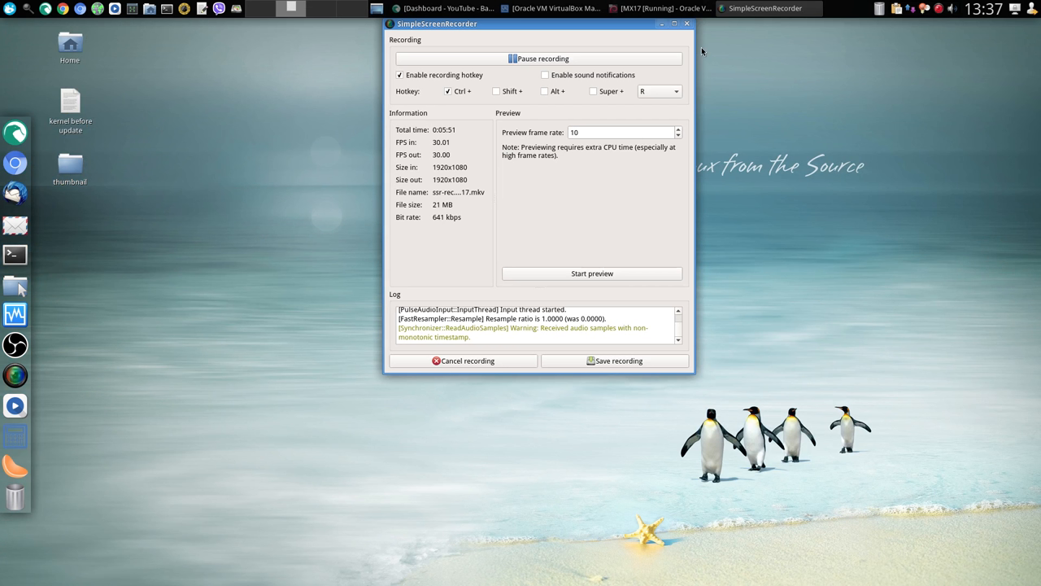
mouse_move(608, 145)
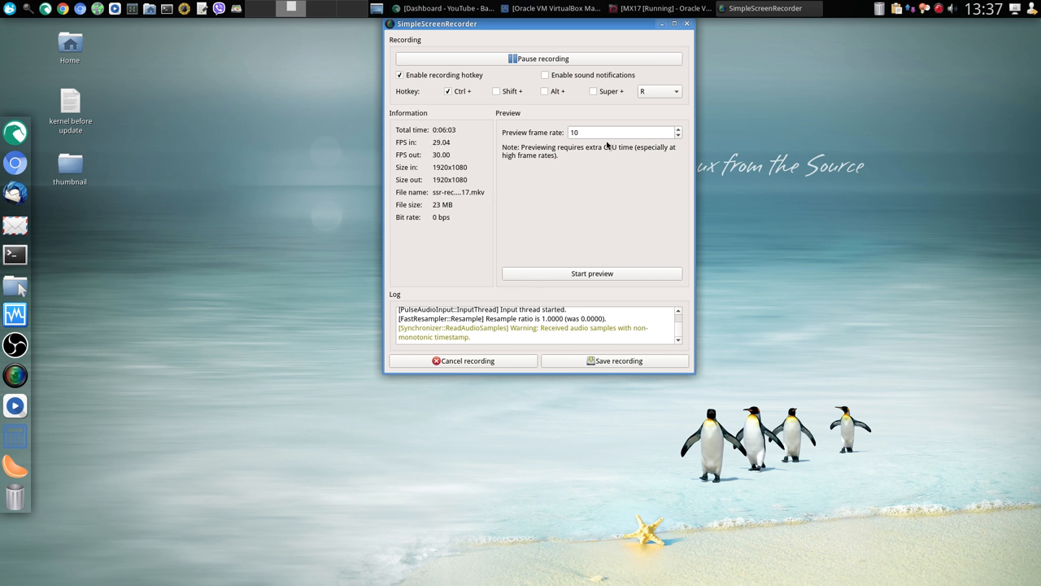
mouse_move(600, 376)
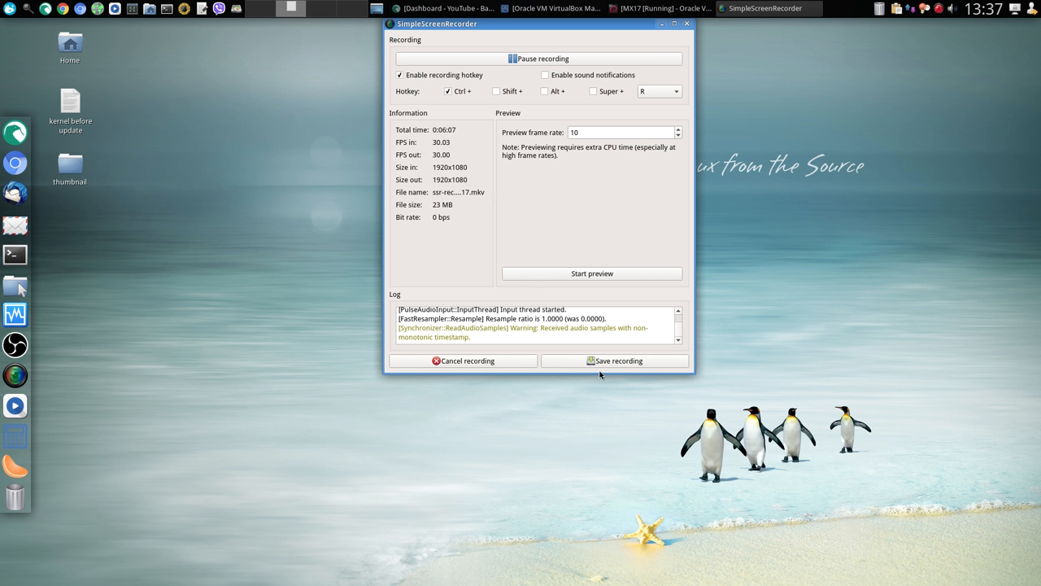